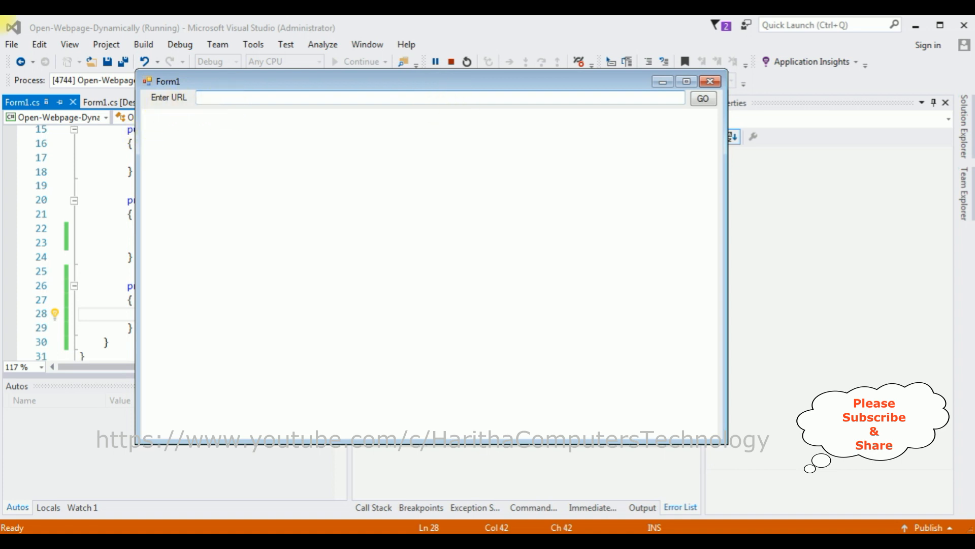
Step: Enter gmail.com in the running app and load it with GO
text(gmail.com)
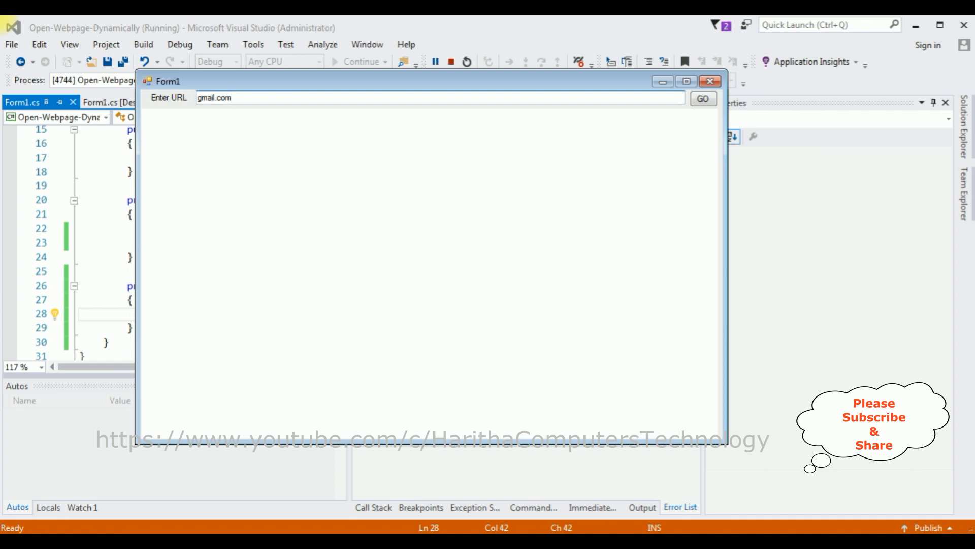
click(701, 98)
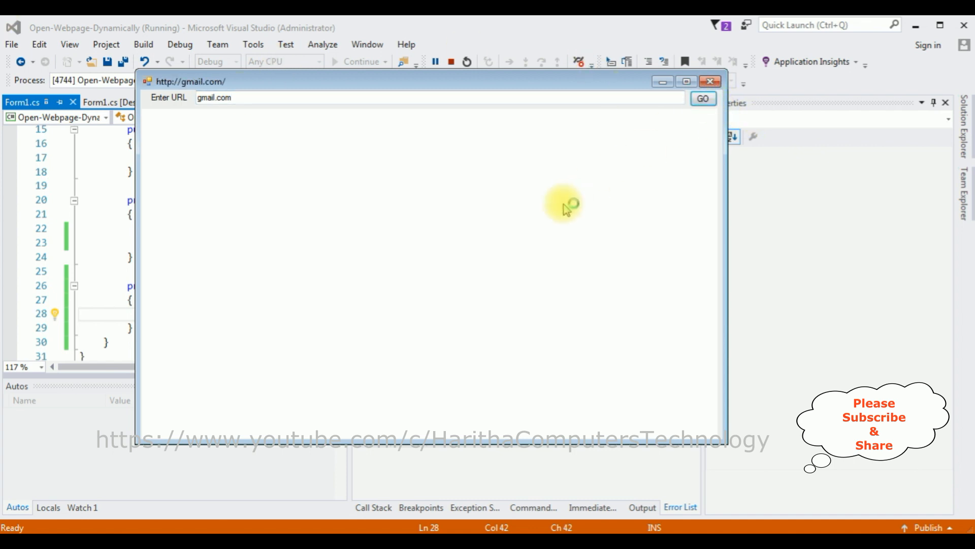
click(702, 98)
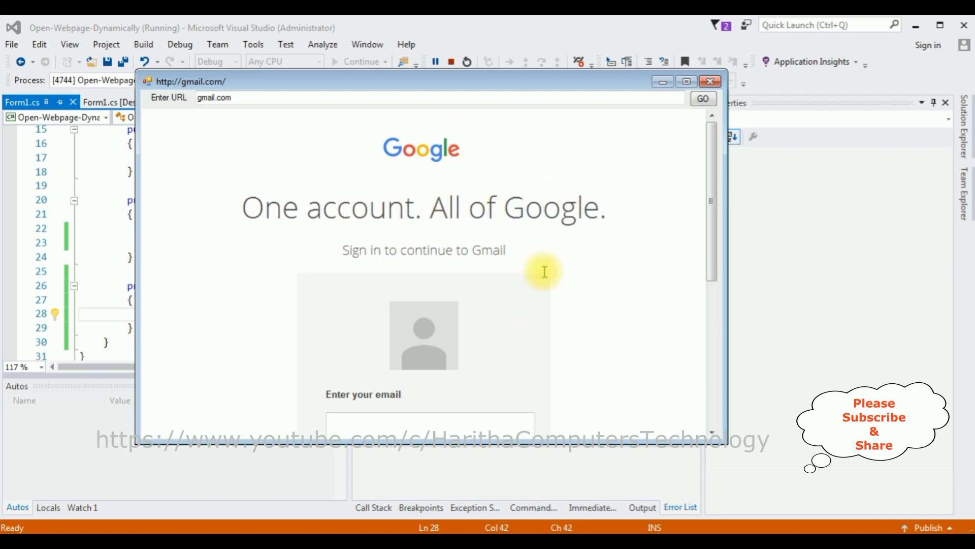
mouse_move(718, 181)
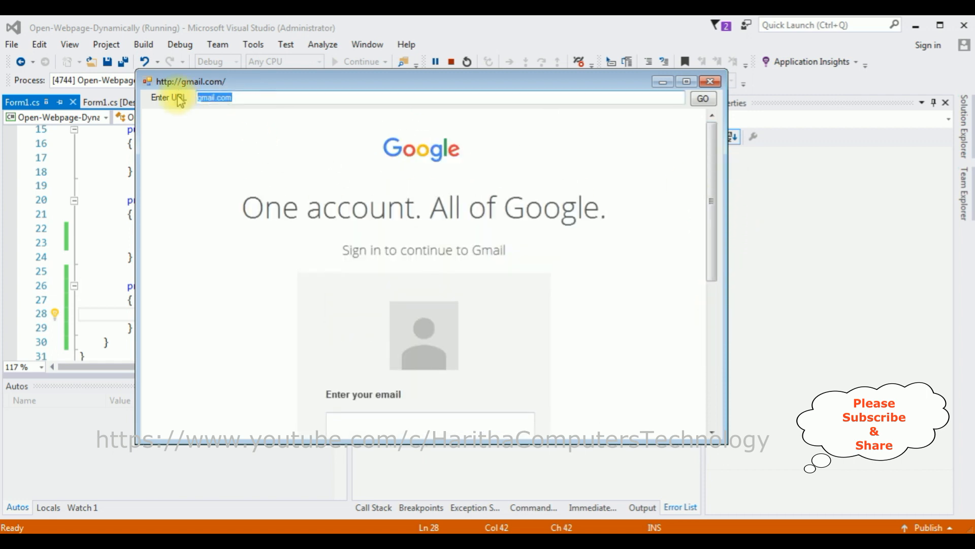
text(www.yahoo)
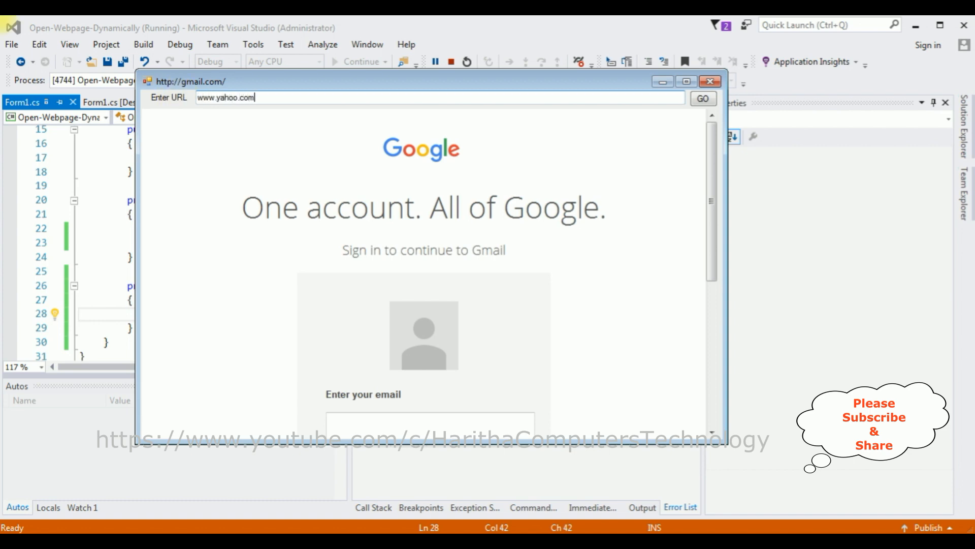
click(701, 99)
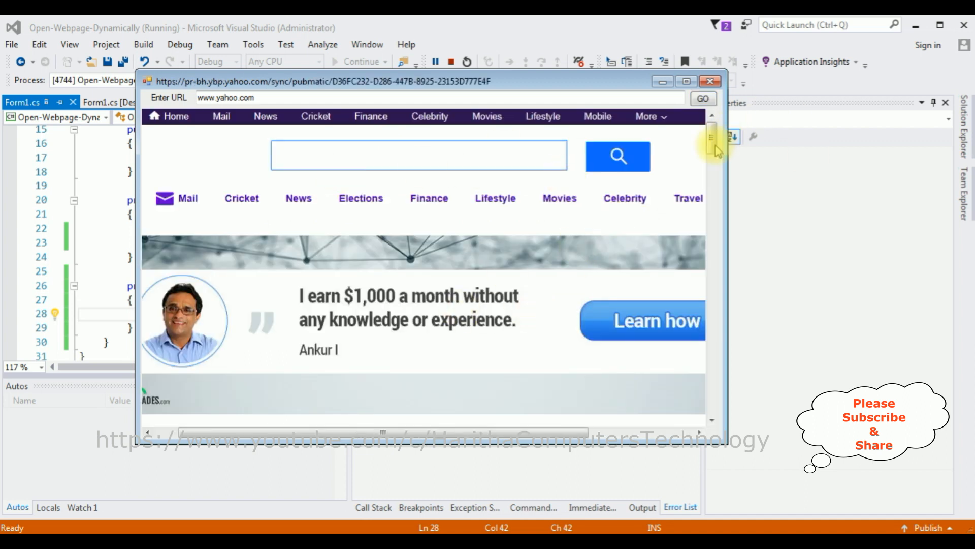
scroll(down, 3)
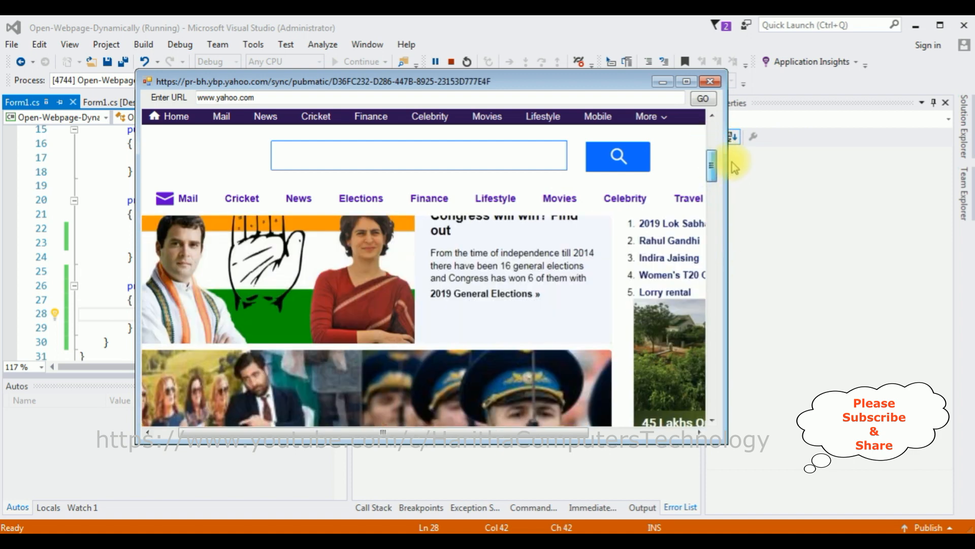
click(709, 81)
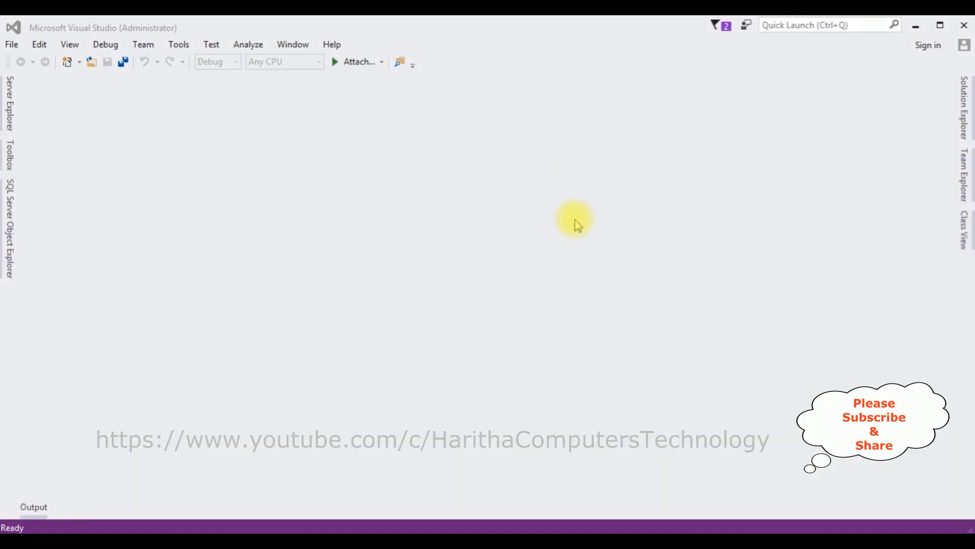
mouse_move(73, 103)
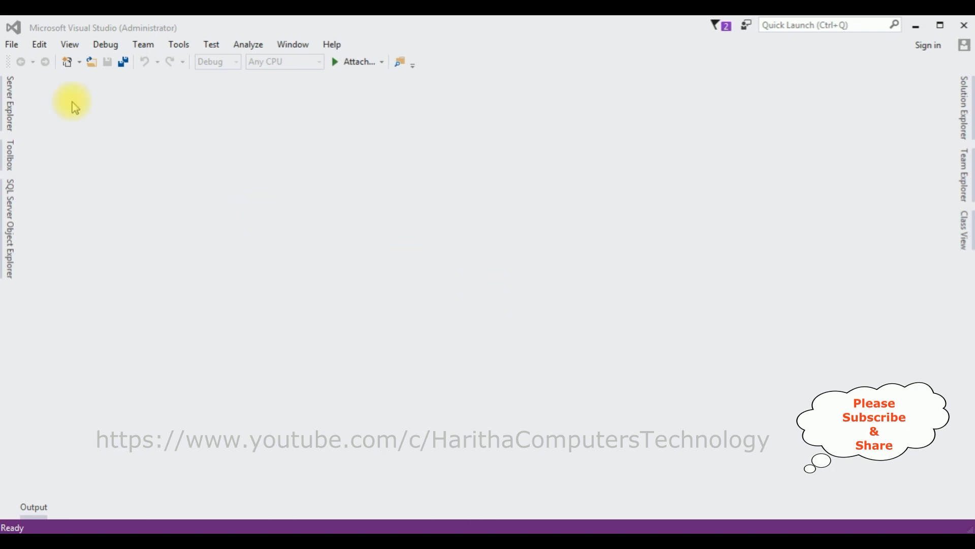
Step: Create a Visual C# Windows Forms Application project named Open-Webpage-Dynamically
click(11, 44)
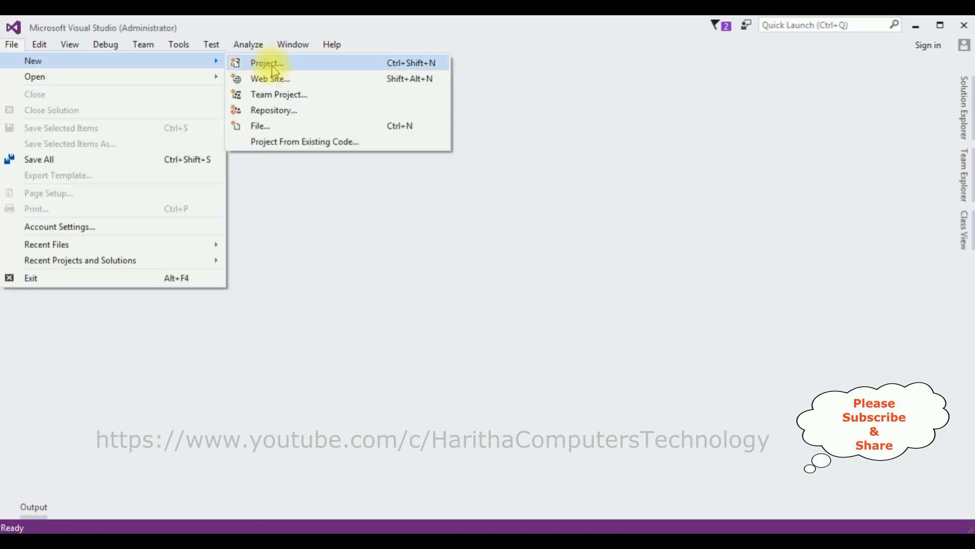
click(266, 62)
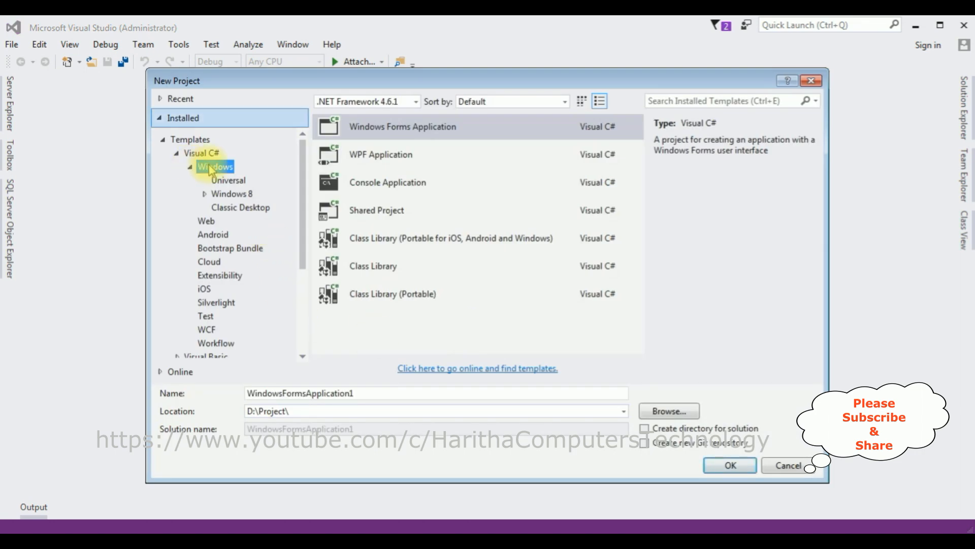
mouse_move(370, 133)
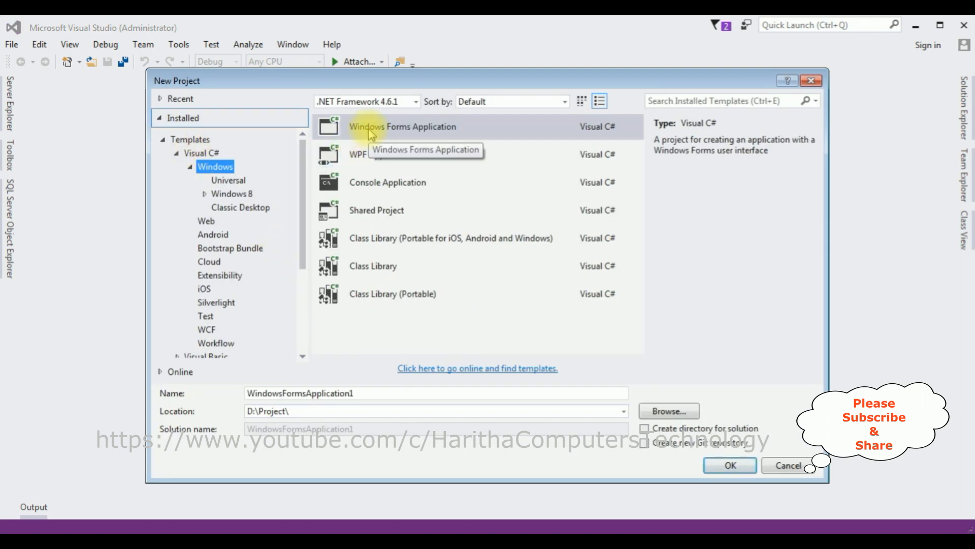
click(402, 126)
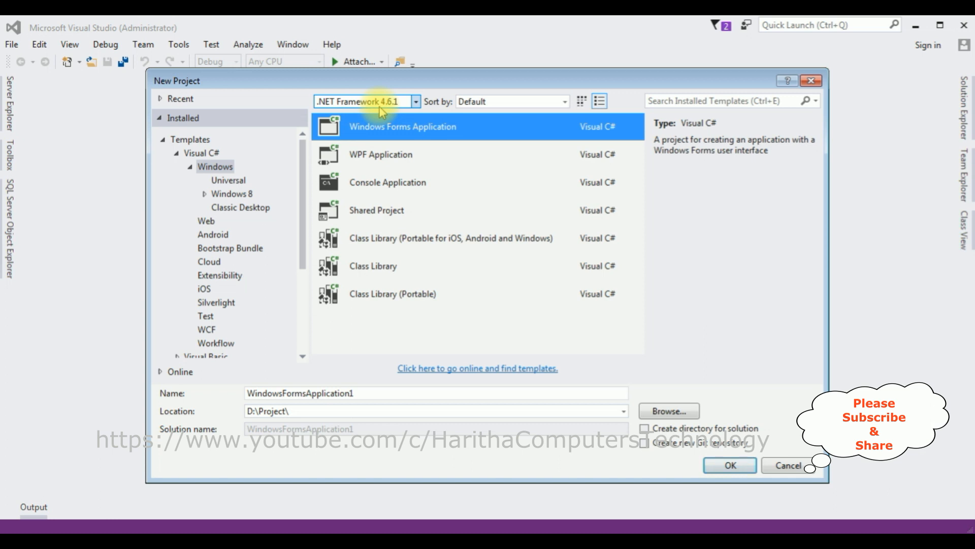
click(393, 293)
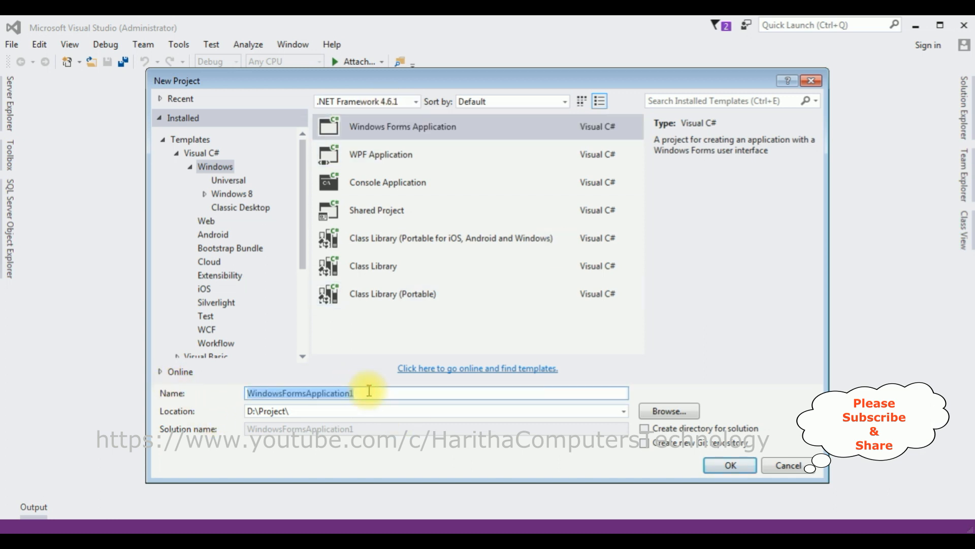
key(Delete)
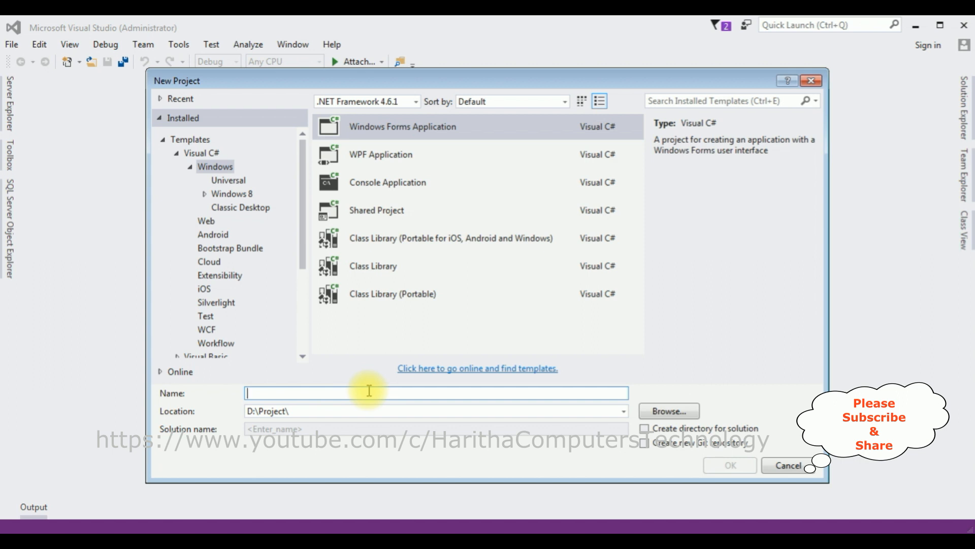
text(Open-W)
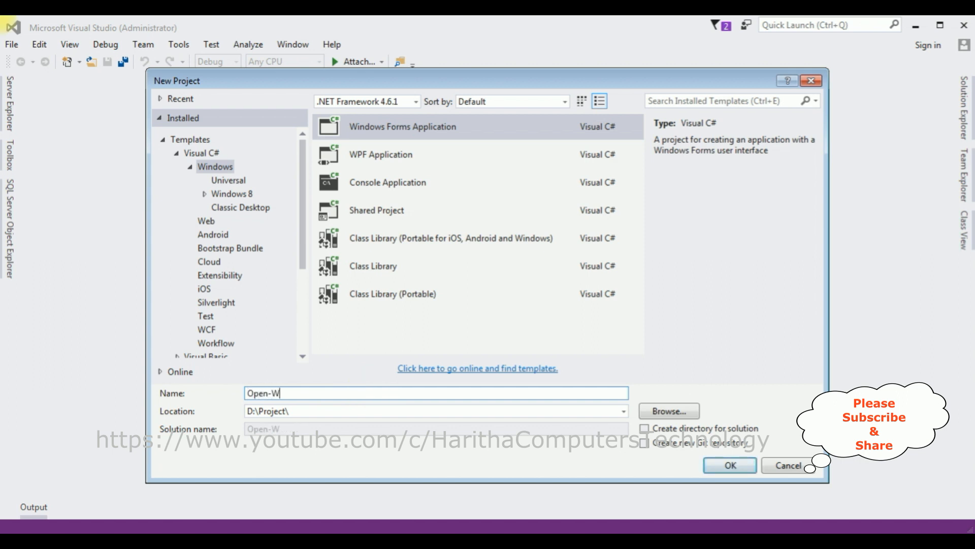
text(ebpage)
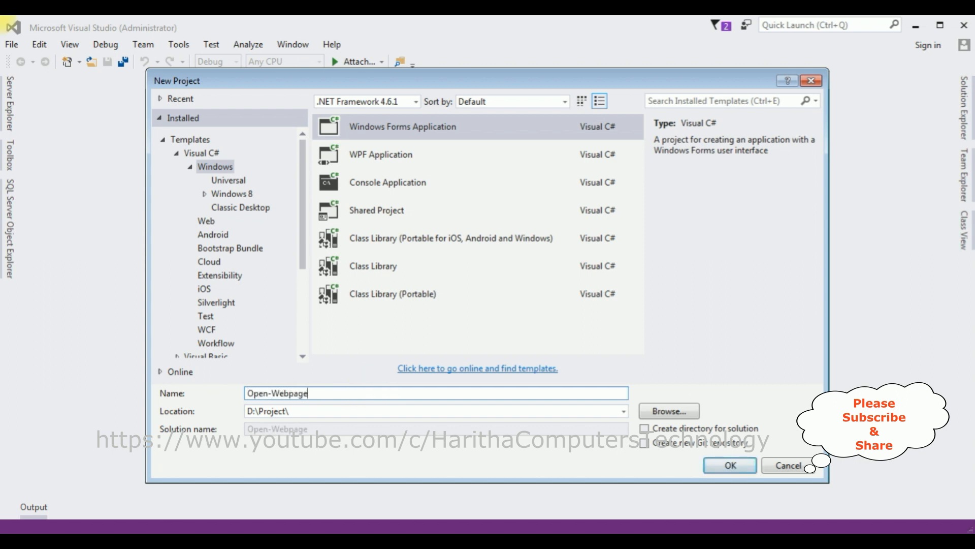
text(-Dynamically)
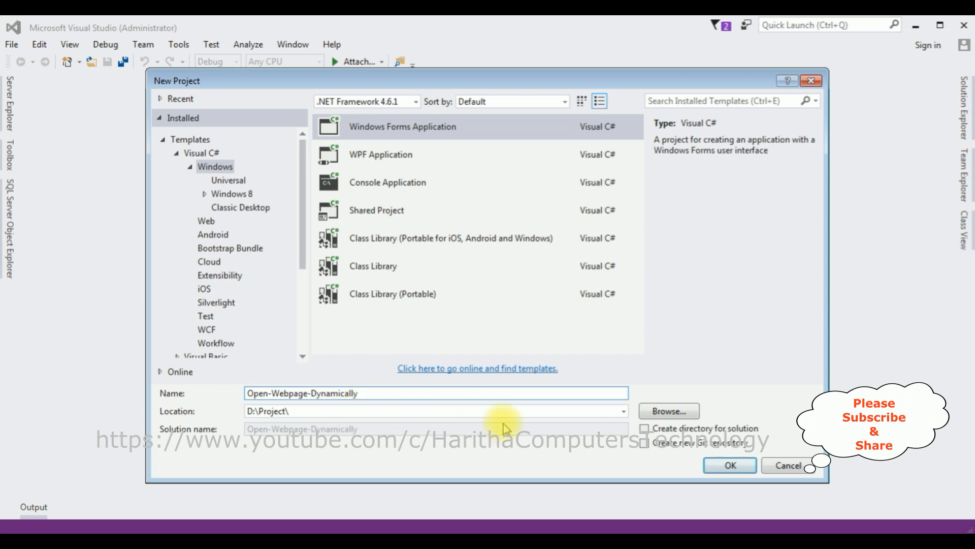
click(729, 465)
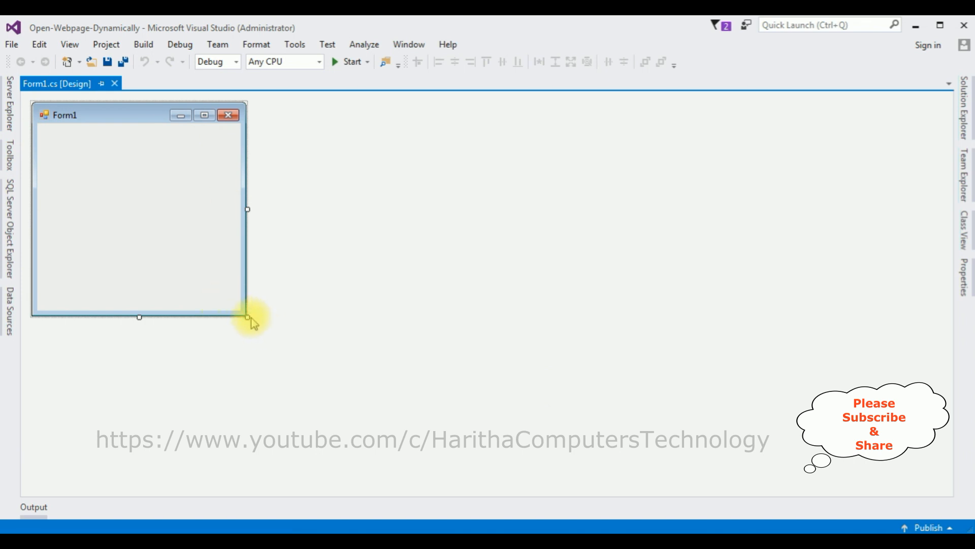
Step: Drag Form1's resize handle twice to widen it, then scroll through the Toolbox controls
drag(247, 317, 592, 435)
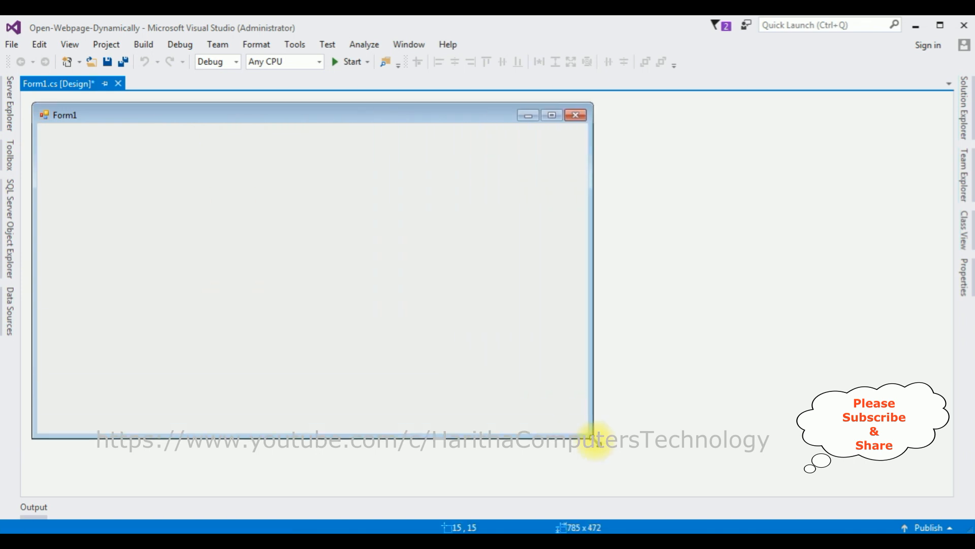
drag(594, 435, 626, 479)
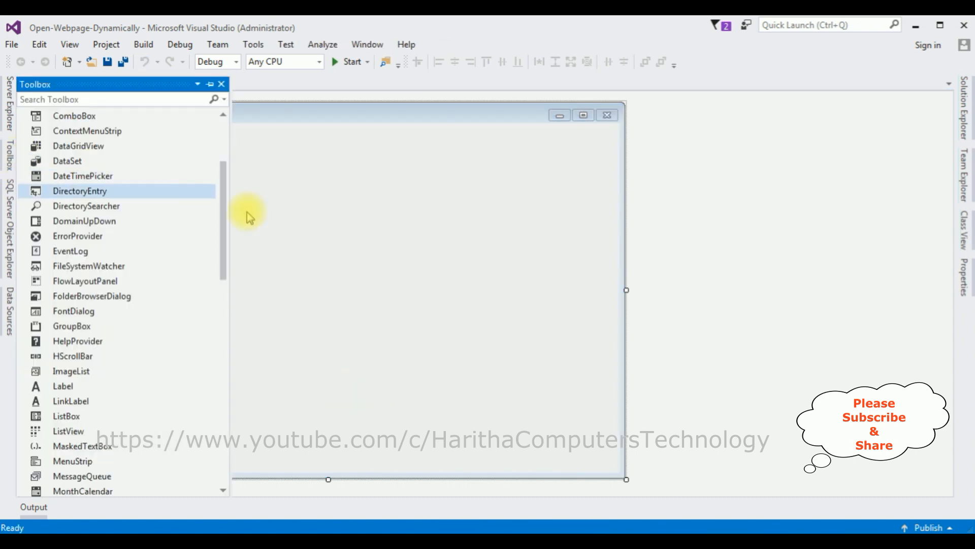
scroll(down, 3)
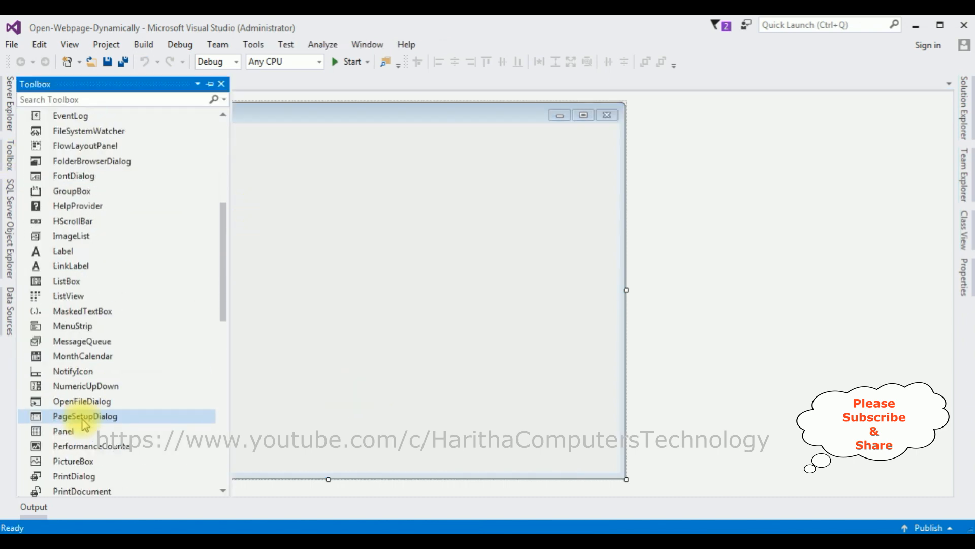
scroll(down, 3)
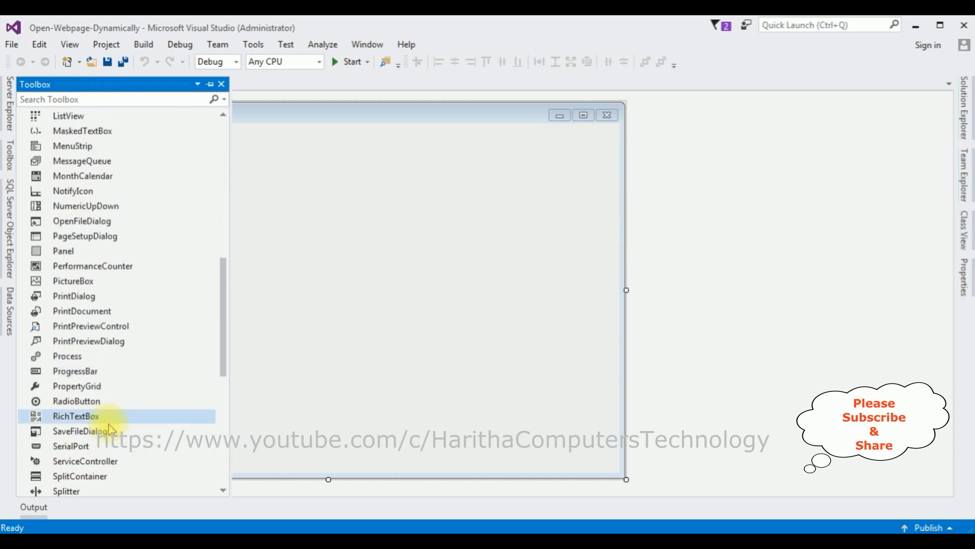
scroll(down, 3)
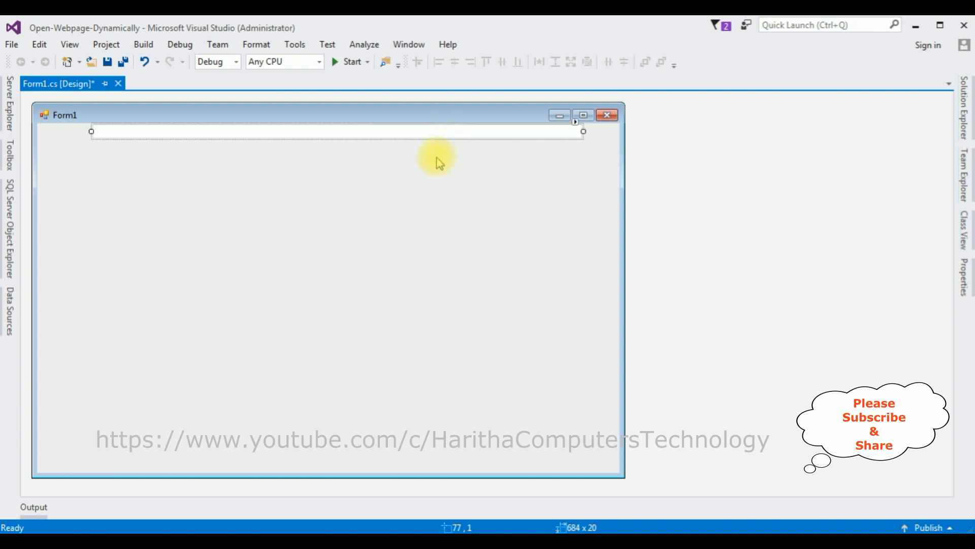
Step: Drag a Label from the Toolbox to the left of the URL text box and select it
click(8, 161)
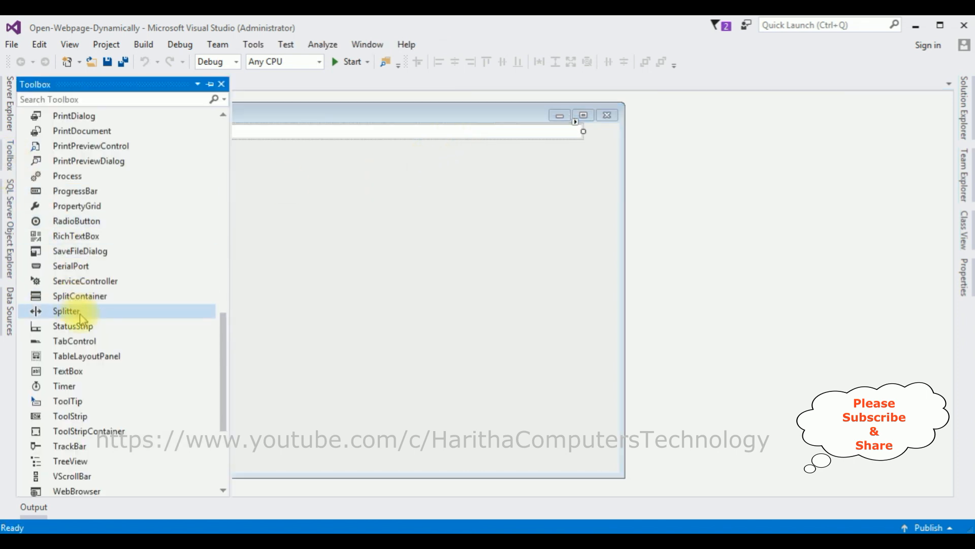
scroll(up, 3)
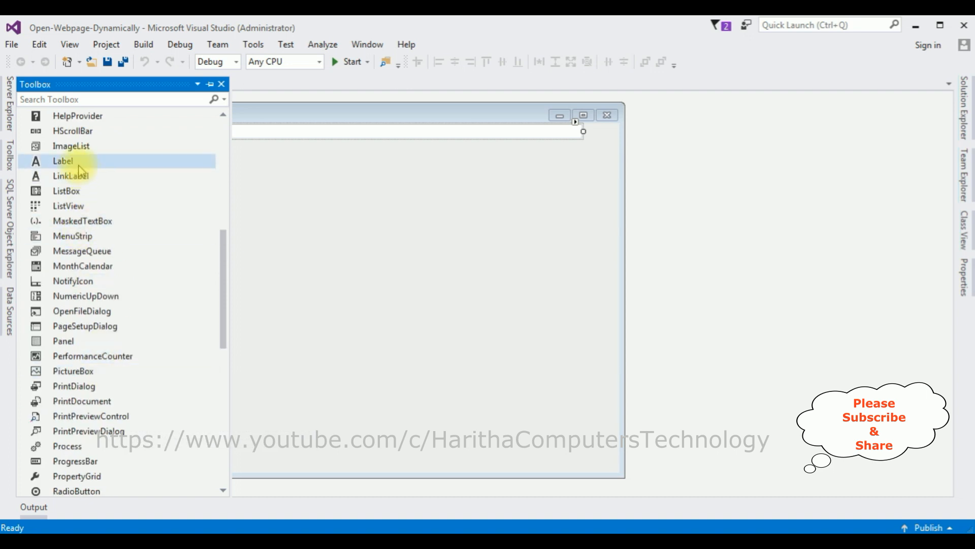
drag(62, 161, 106, 134)
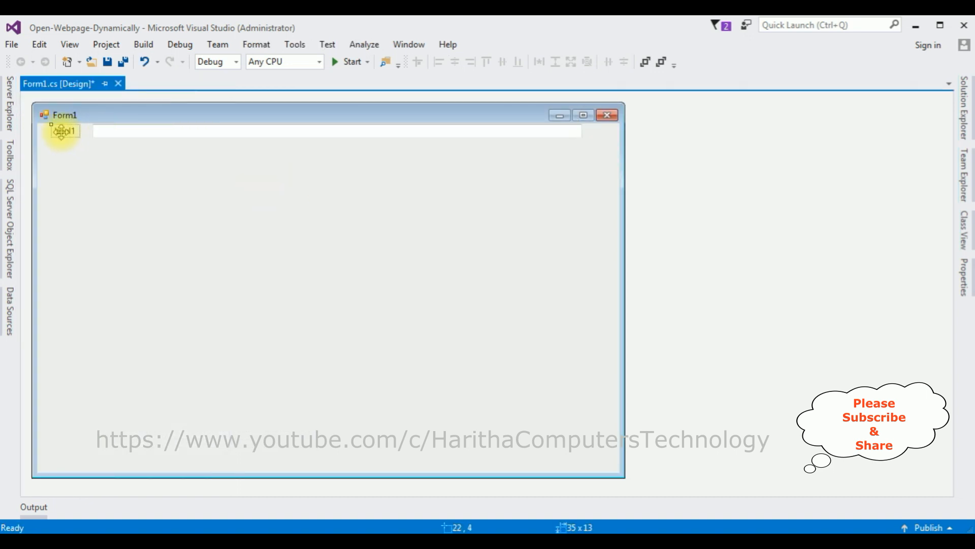
click(61, 131)
text(Enter URL)
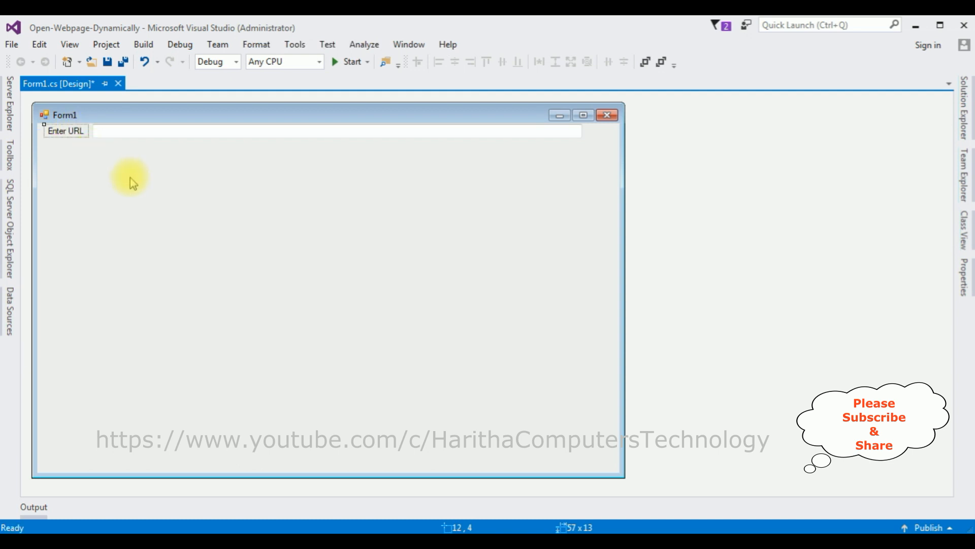
mouse_move(184, 156)
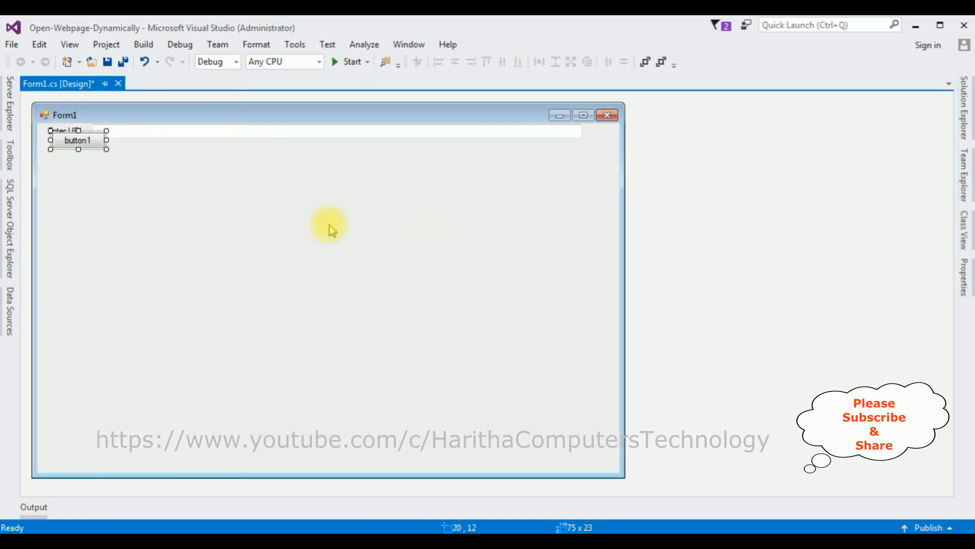
Step: Place a GO button right of the text box, add a WebBrowser, and create button1_Click
drag(78, 140, 598, 134)
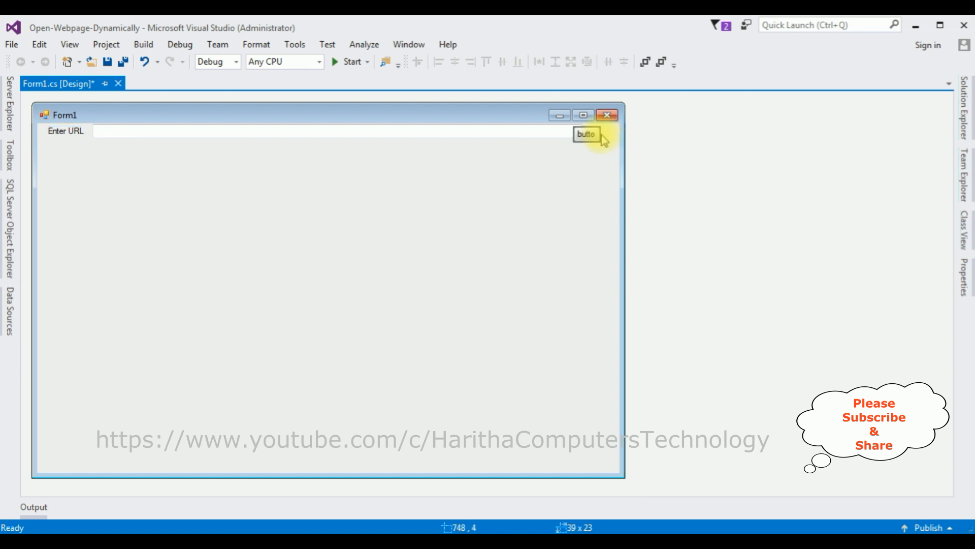
click(586, 134)
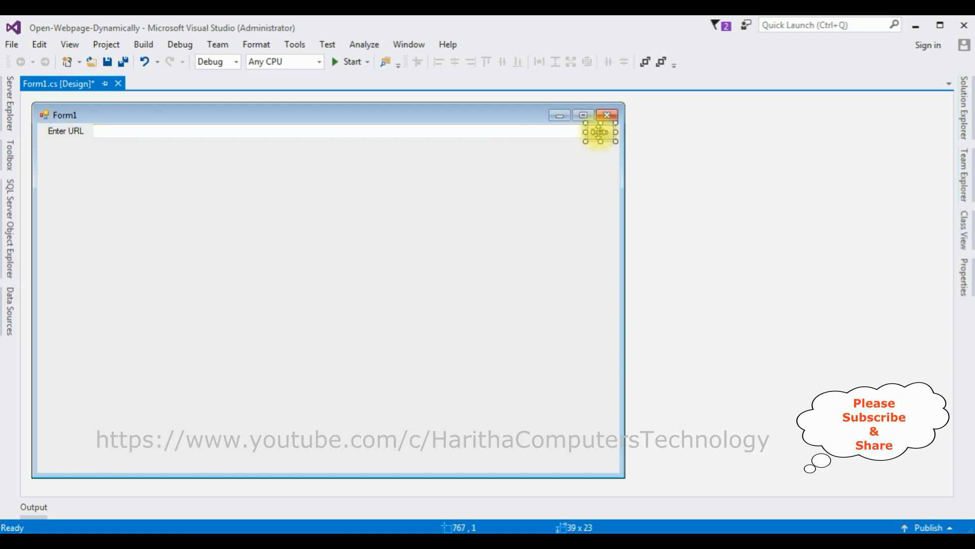
click(599, 131)
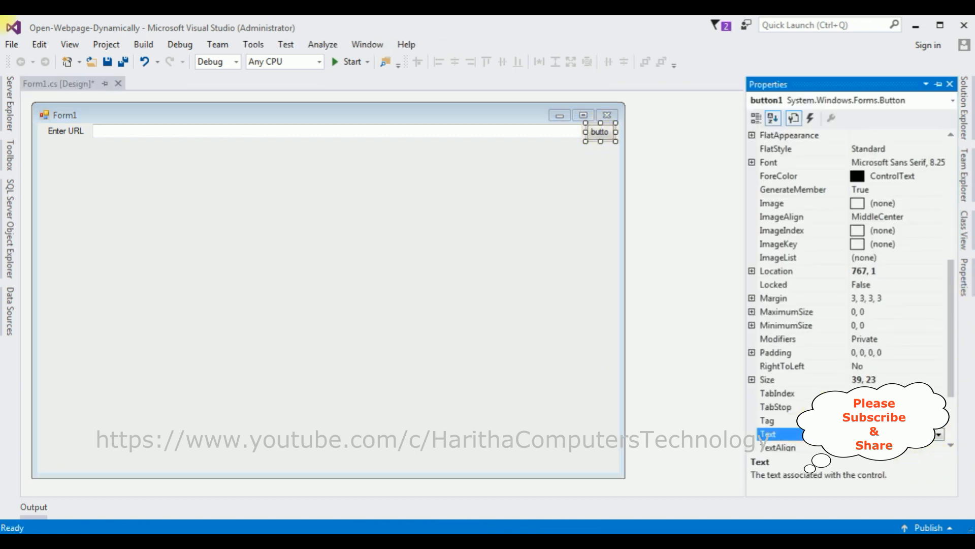
text(GO)
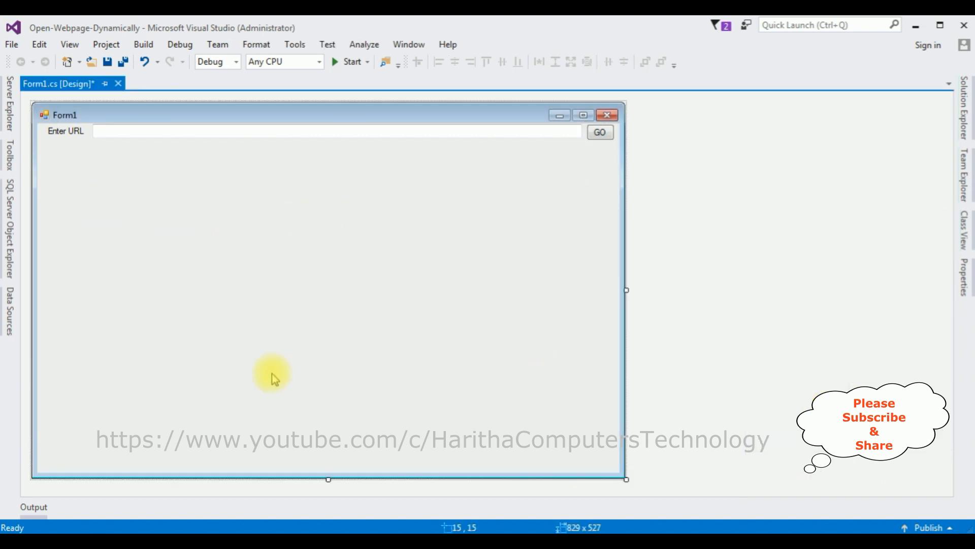
mouse_move(39, 181)
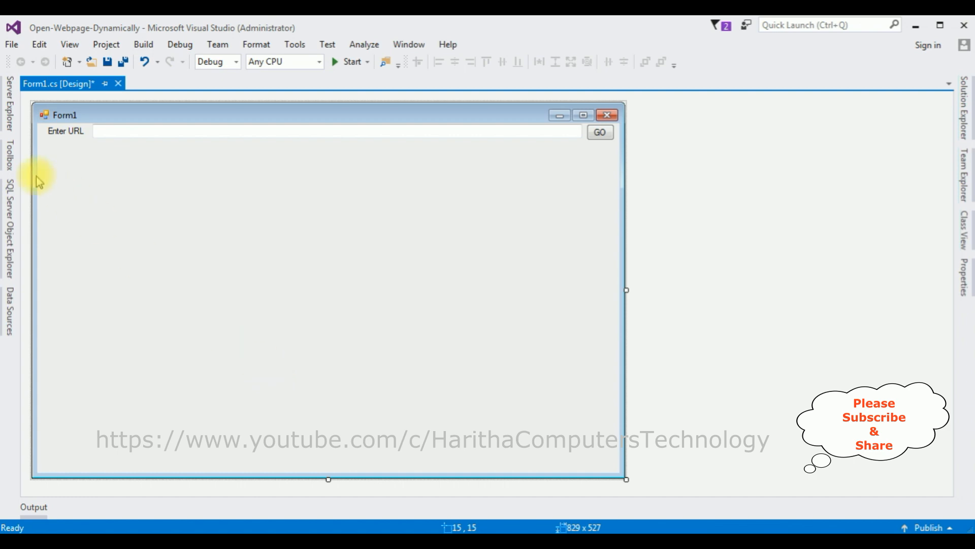
click(6, 155)
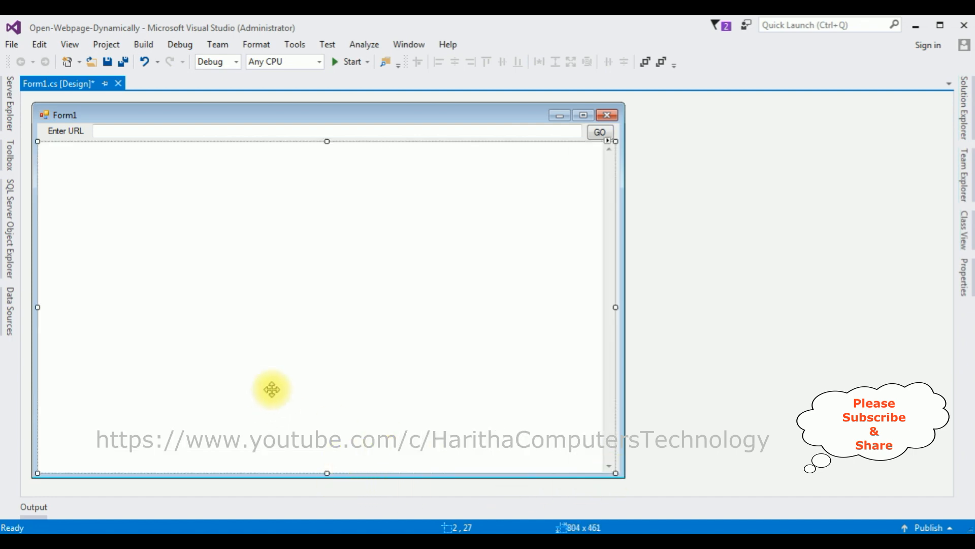
mouse_move(488, 183)
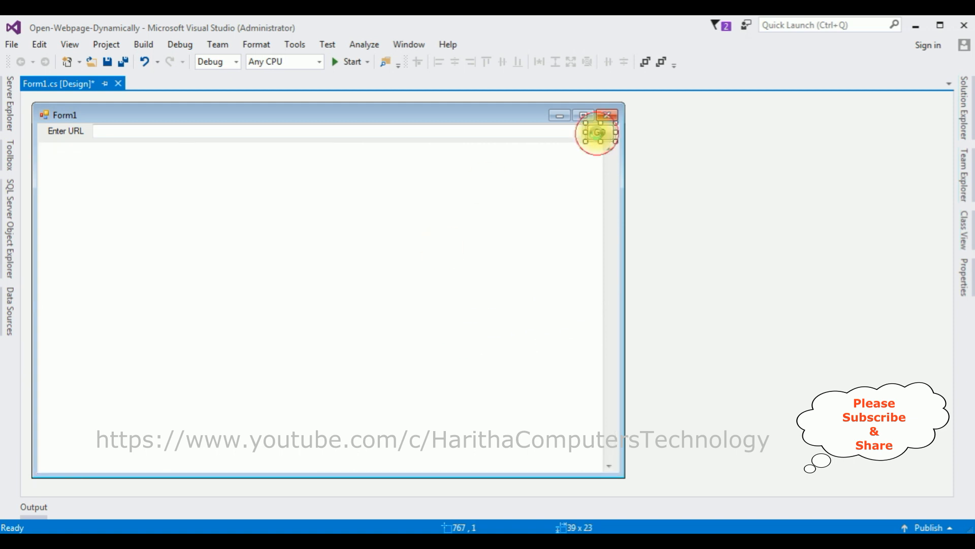
double_click(597, 130)
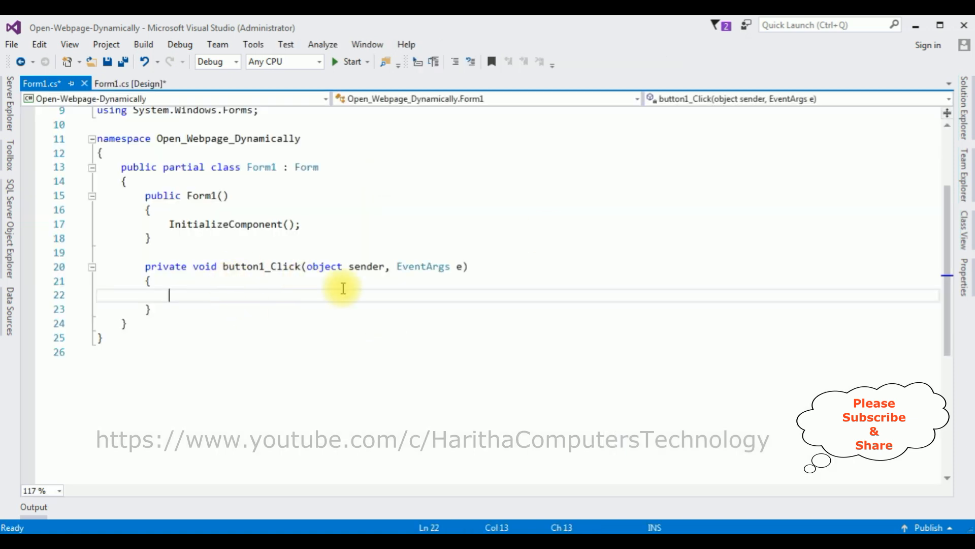
Step: Type string enterurl = textBox1.Text; in the GO click handler
text(str)
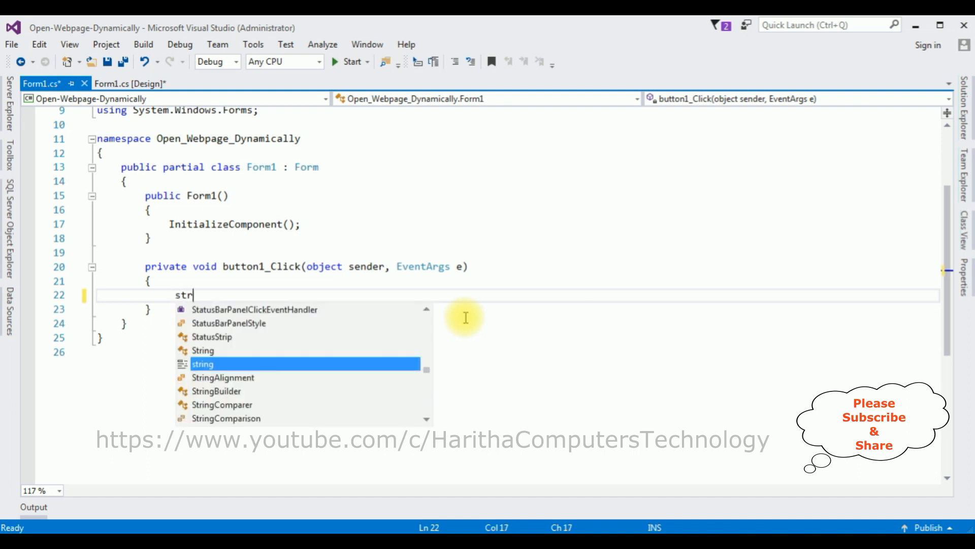
text(ing enter)
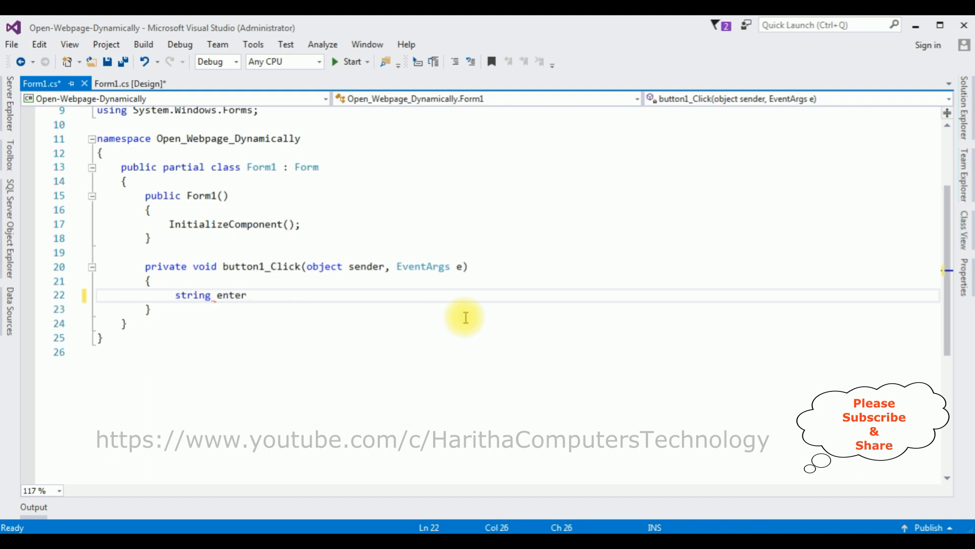
text(url=)
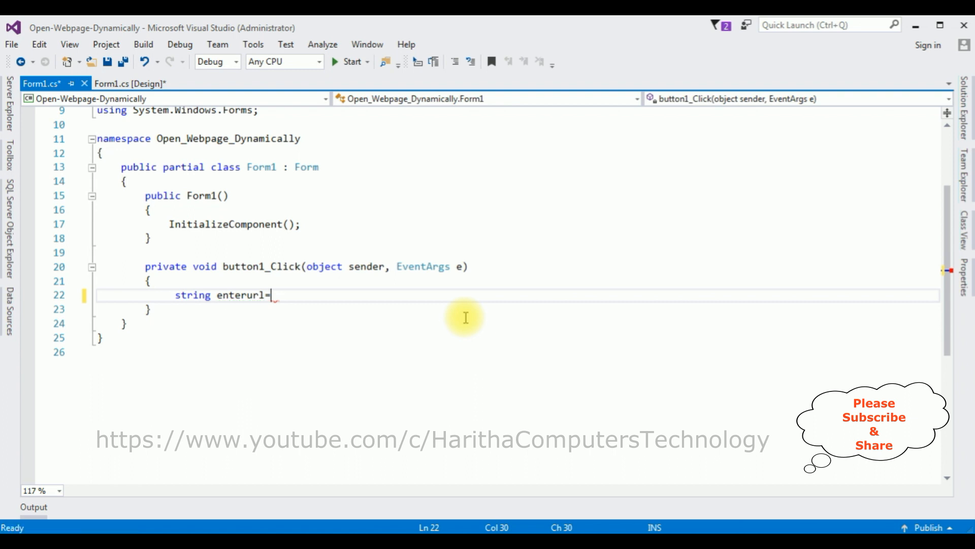
text(textBox1.Text;)
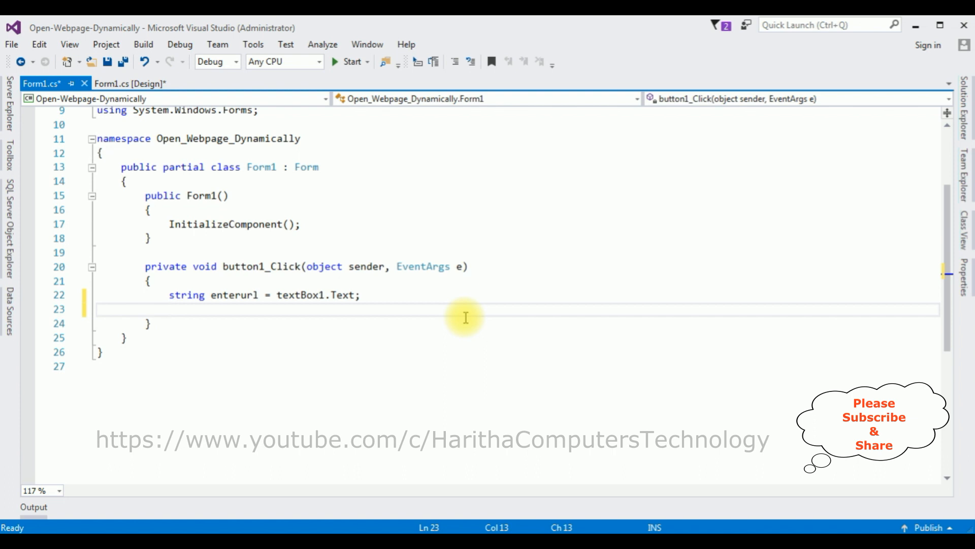
Step: Add webBrowser1.Navigate(enterurl) on the next line of the handler
text(webBrowser1.)
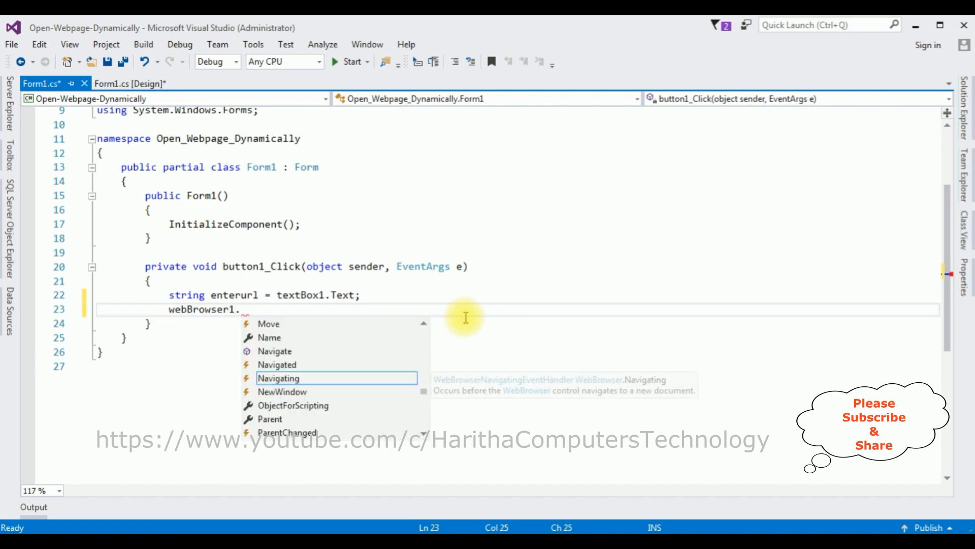
text(Navigate)
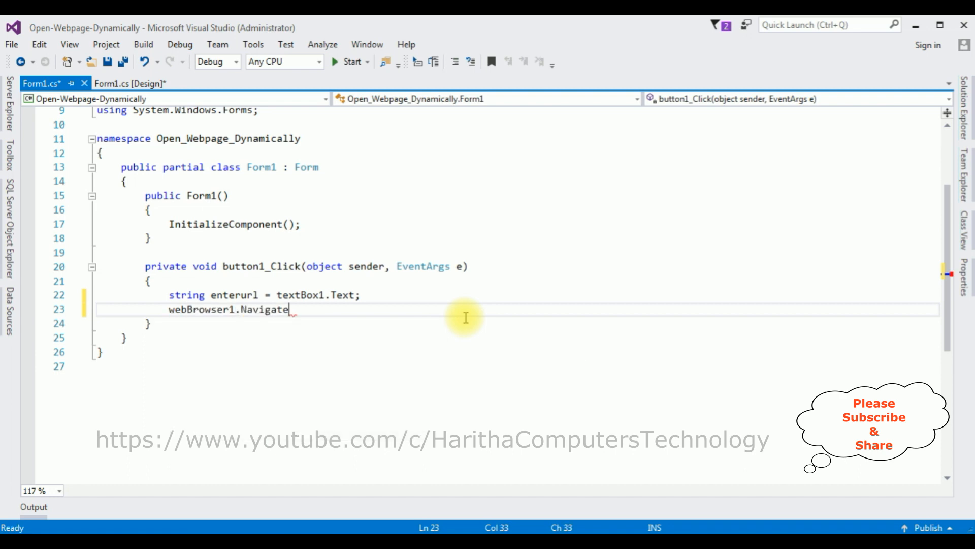
text(()
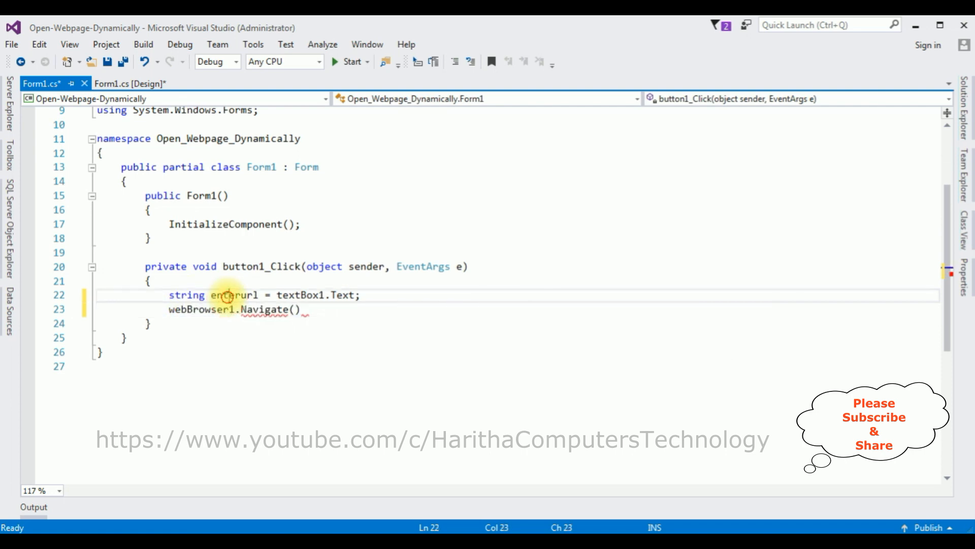
double_click(234, 294)
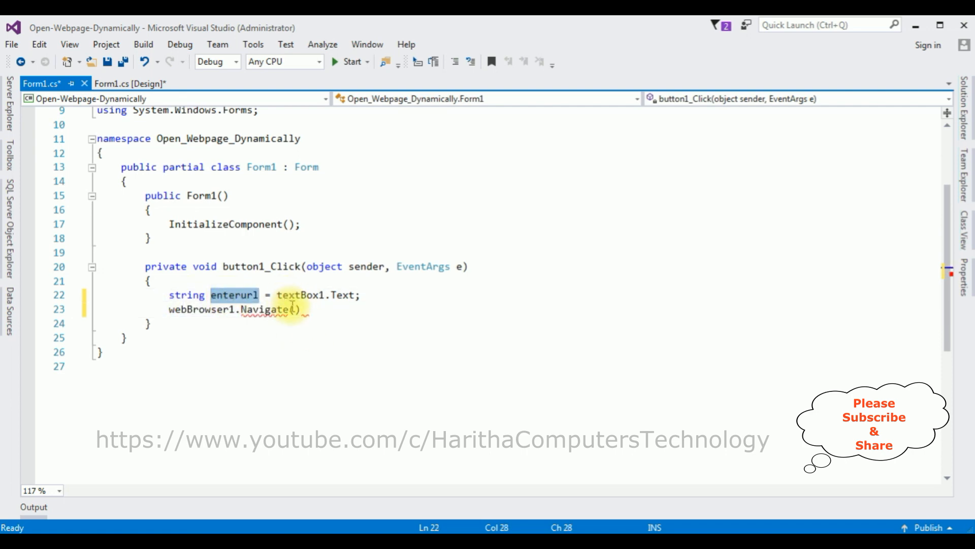
text(enterurl)
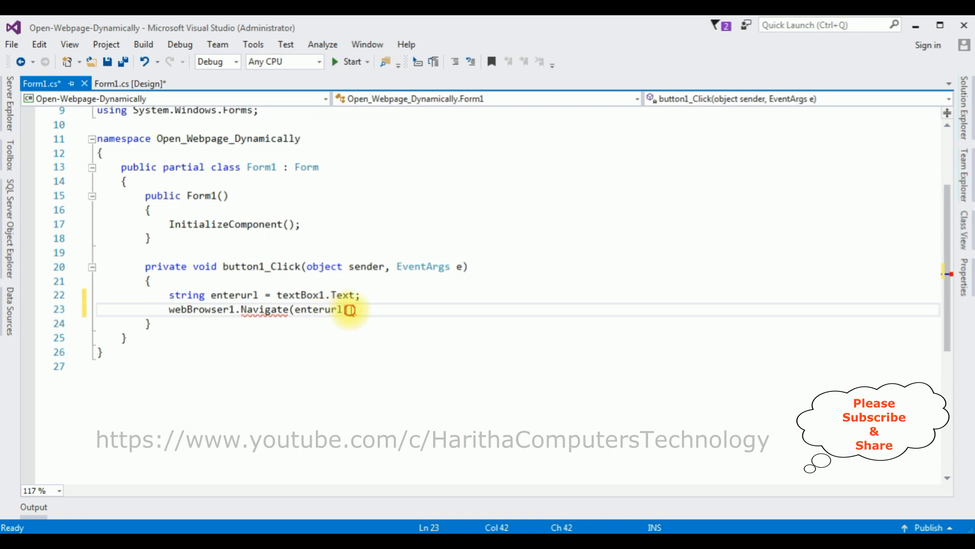
text())
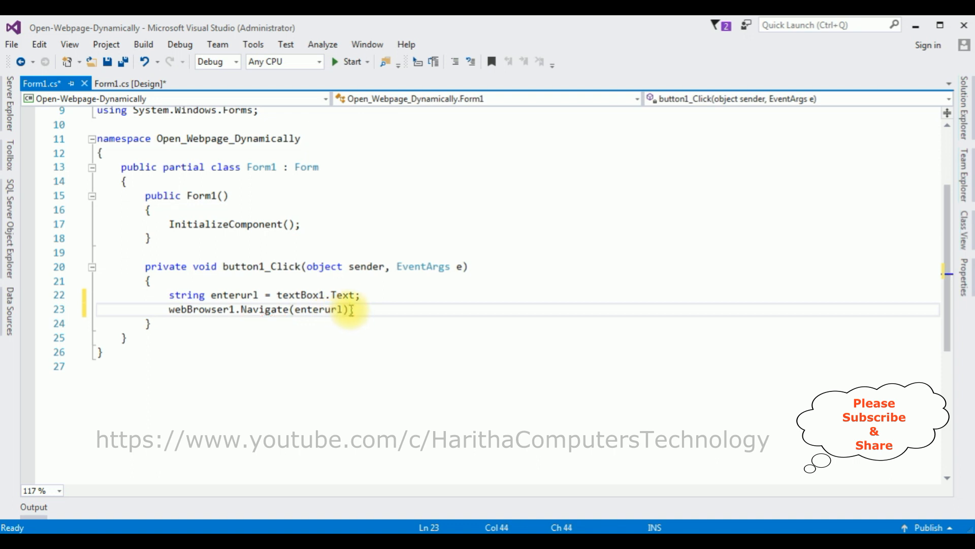
click(130, 83)
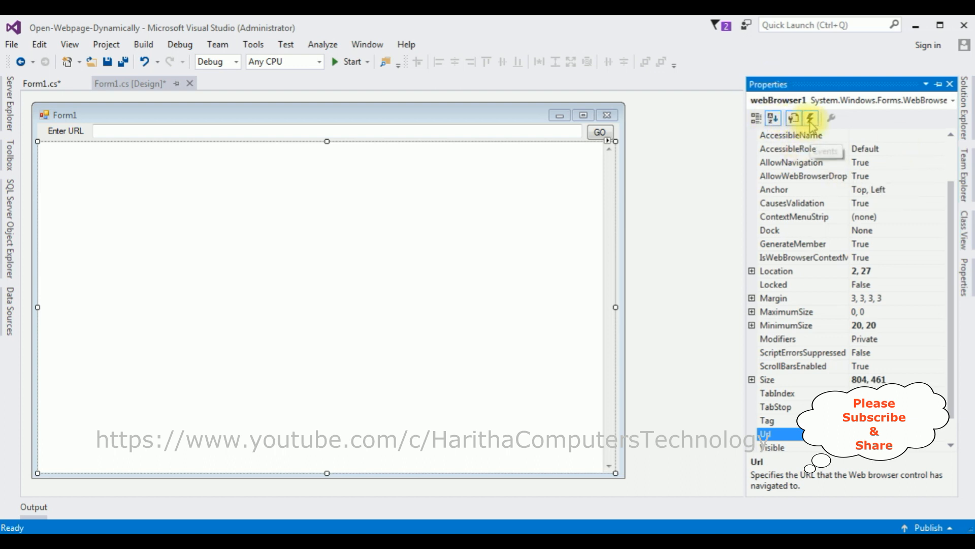
Step: Show webBrowser1's events in Properties and create the Navigating event handler
click(809, 118)
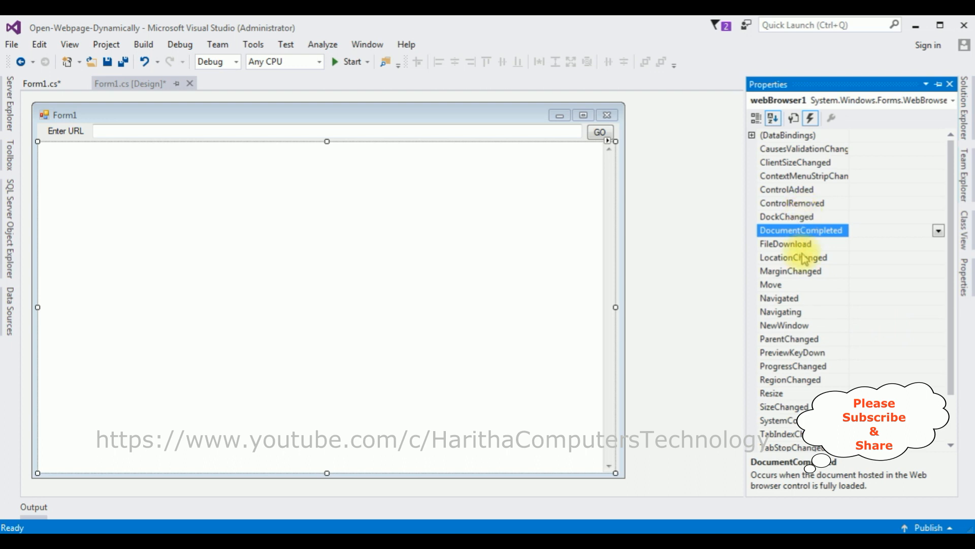
mouse_move(872, 317)
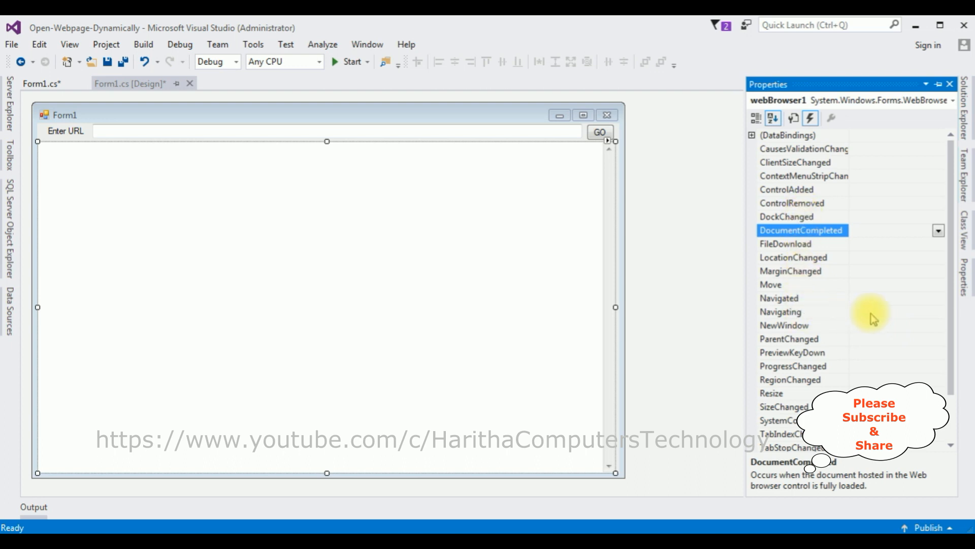
double_click(780, 312)
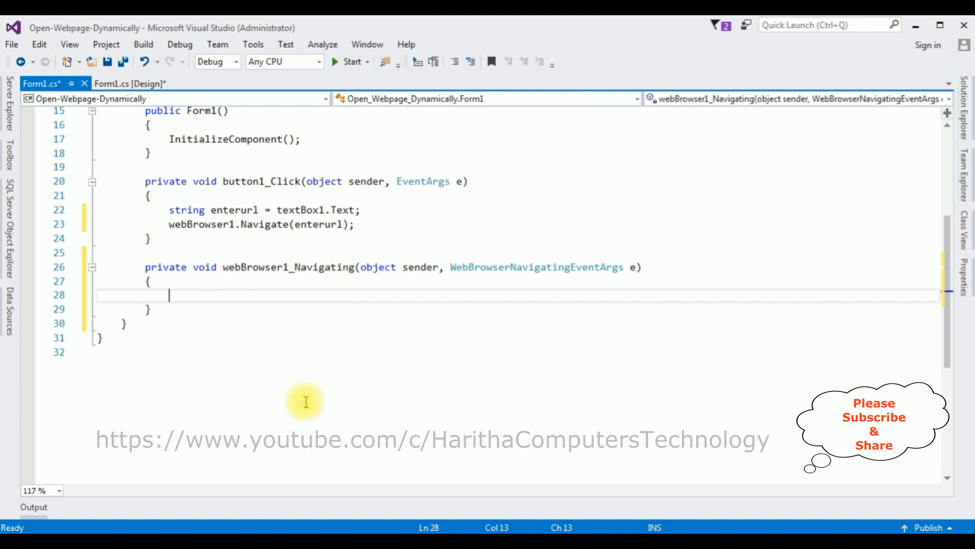
Step: Type this.Text = e.Url.ToString(); inside webBrowser1_Navigating
text(this.te)
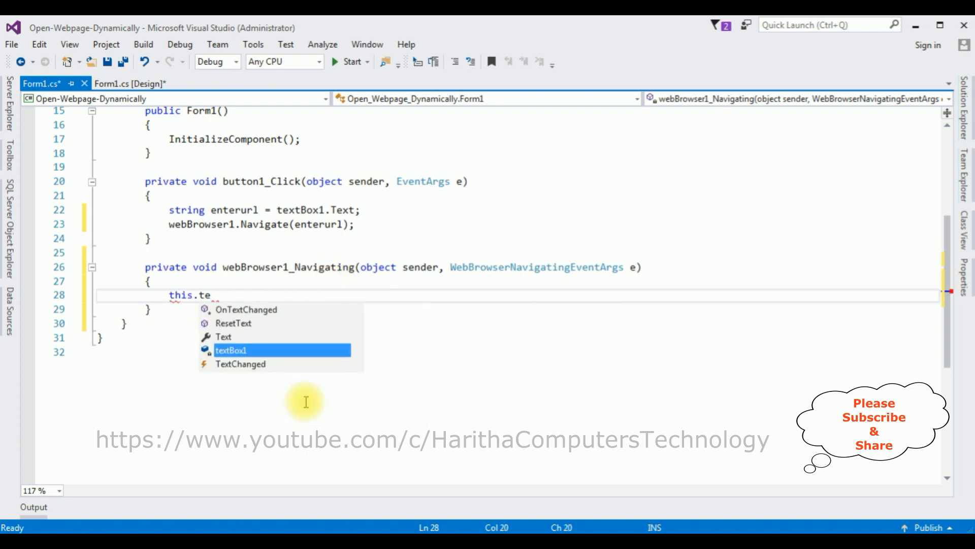
text(Text=)
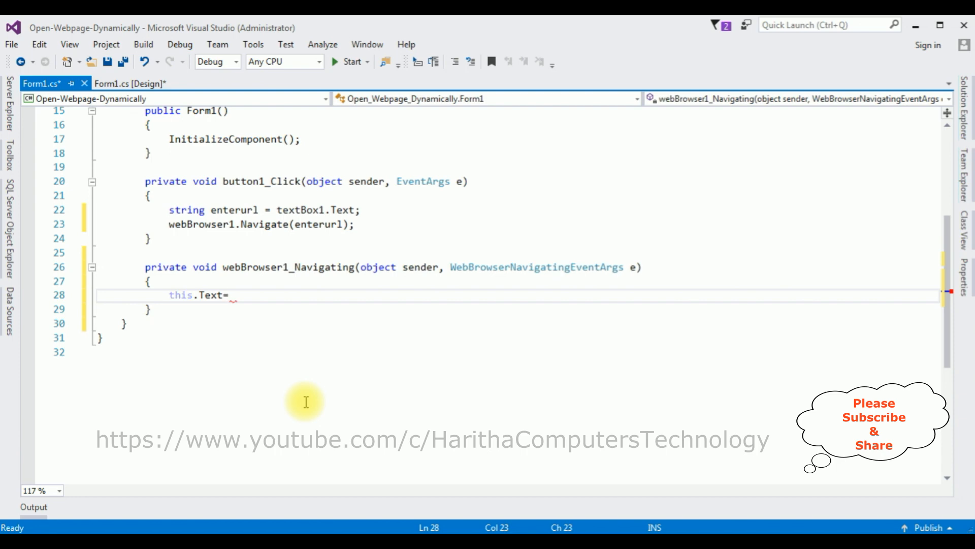
text(e.)
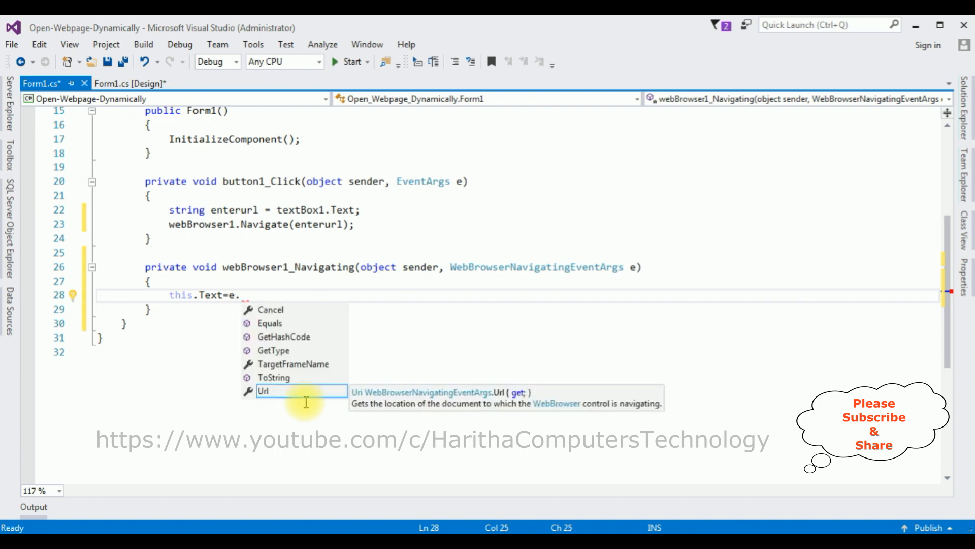
text(Url.ToString()
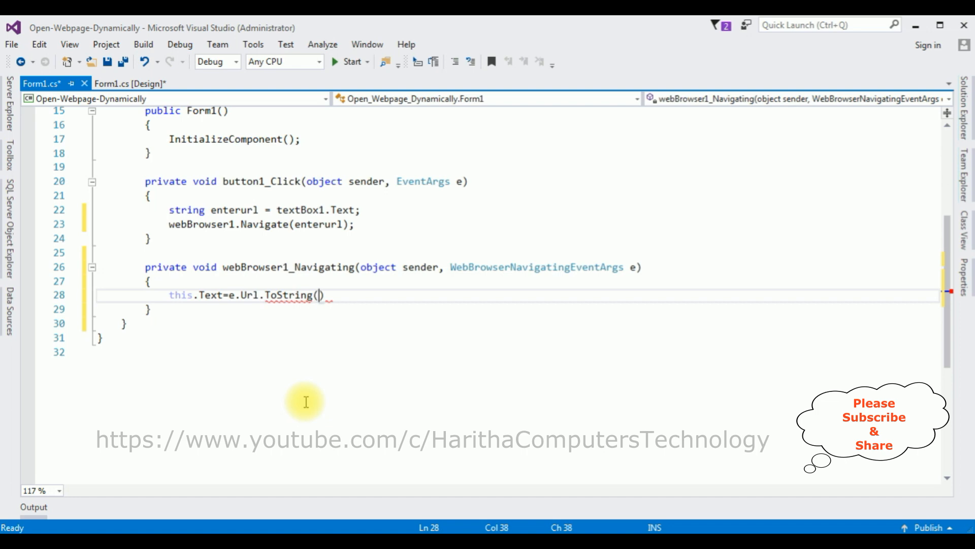
text();)
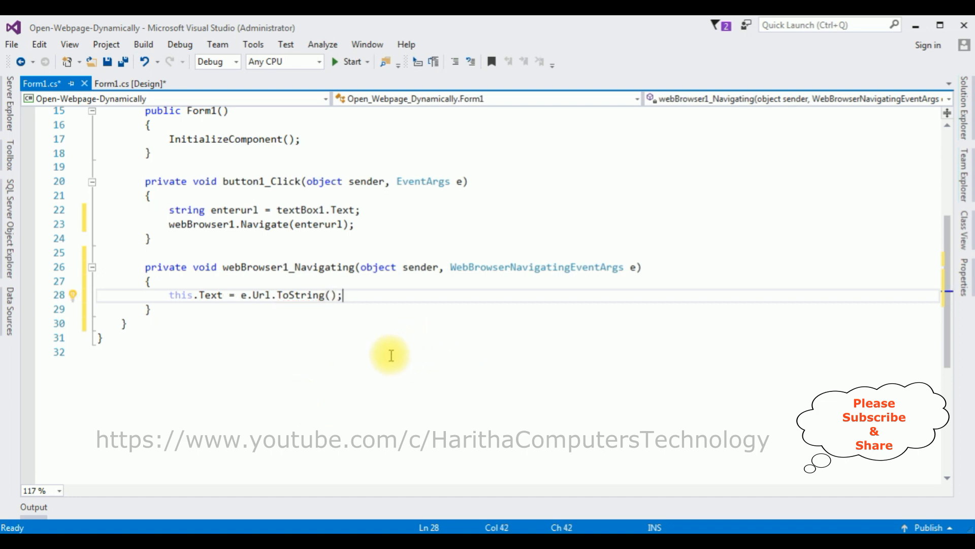
mouse_move(378, 277)
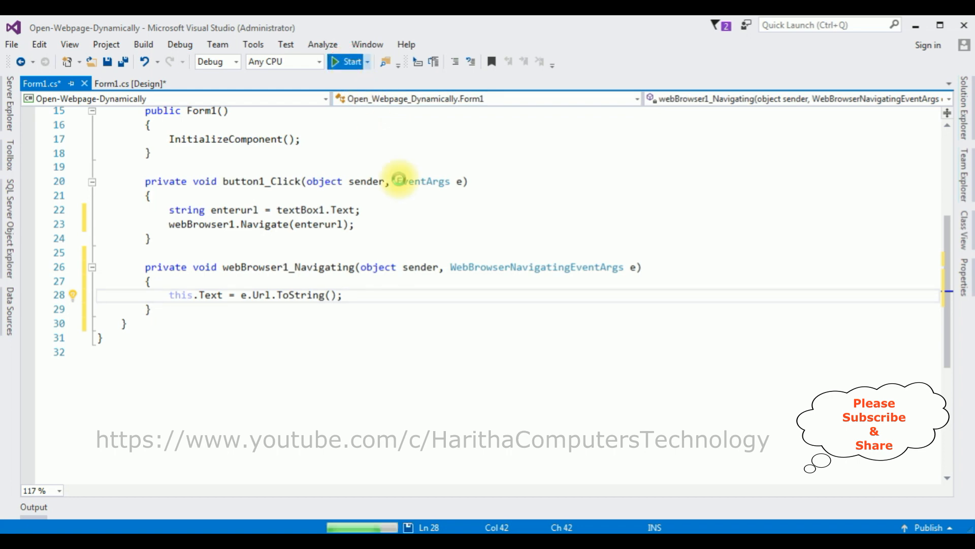
Step: Run the app, load gmail.com with GO, and scroll the Gmail sign-in page
click(348, 62)
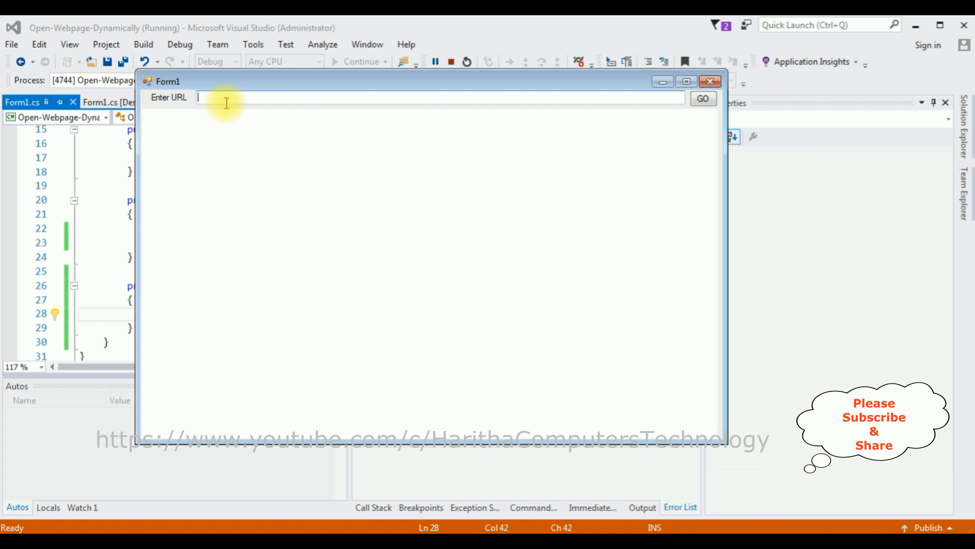
text(gmail.com)
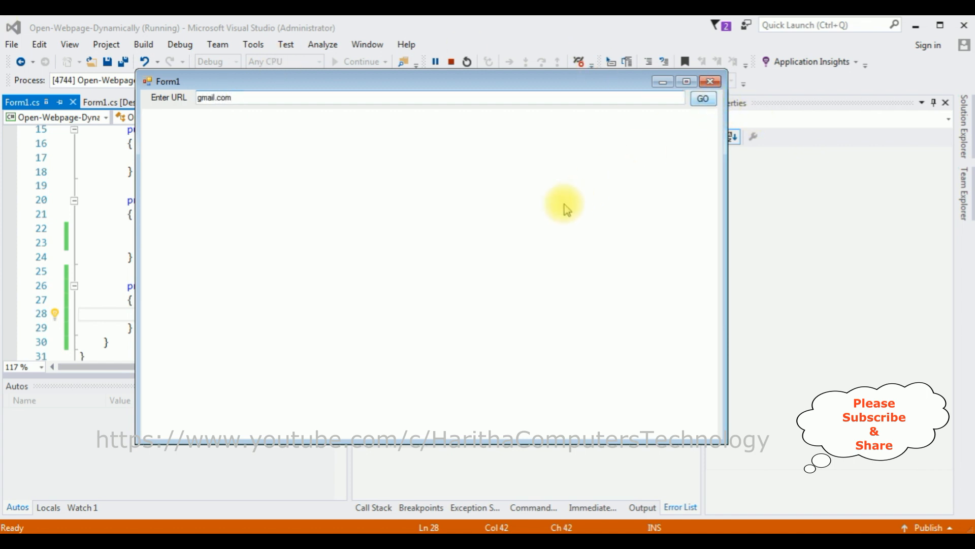
click(703, 98)
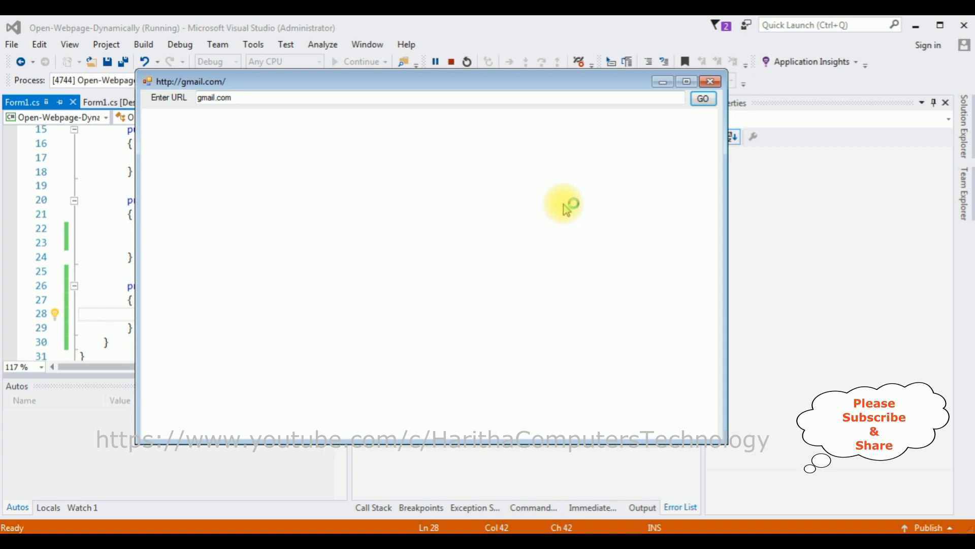
click(702, 98)
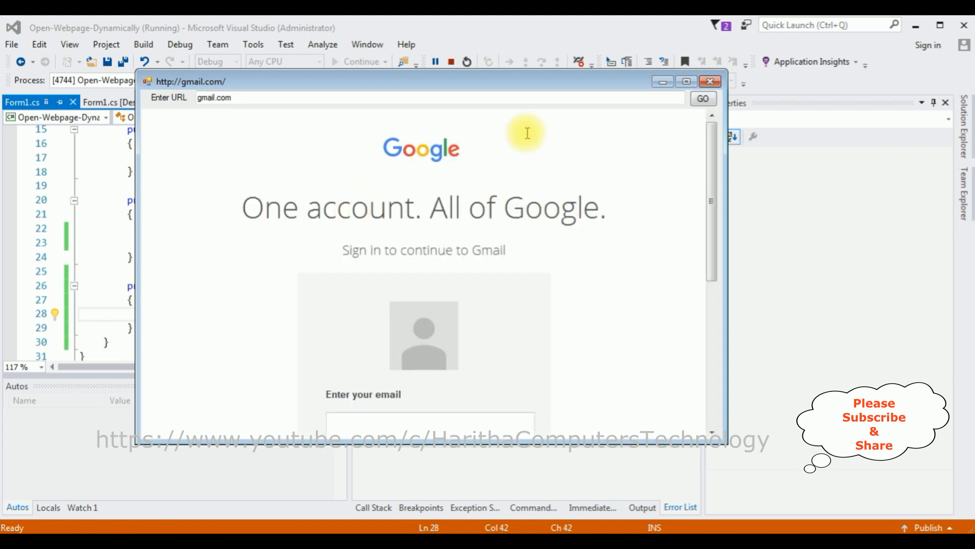
mouse_move(574, 140)
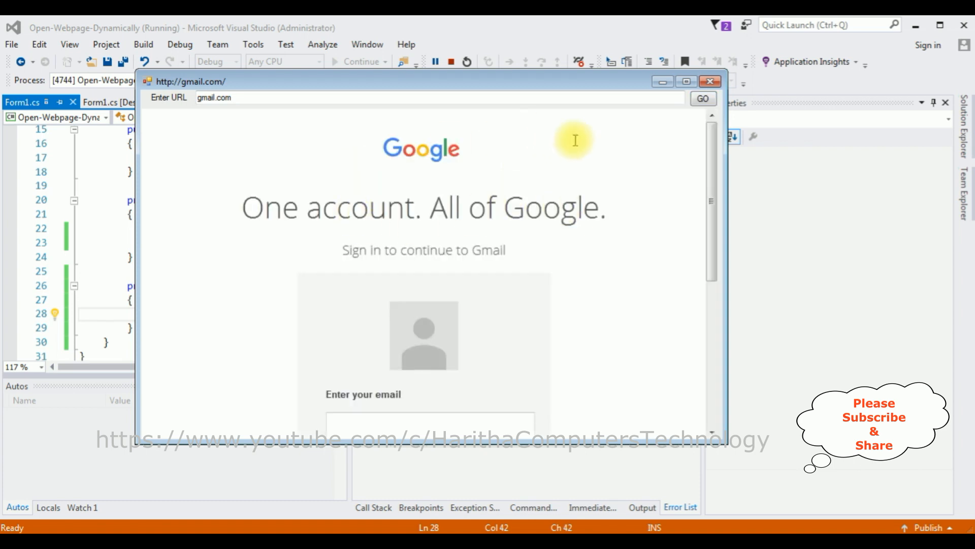
mouse_move(574, 217)
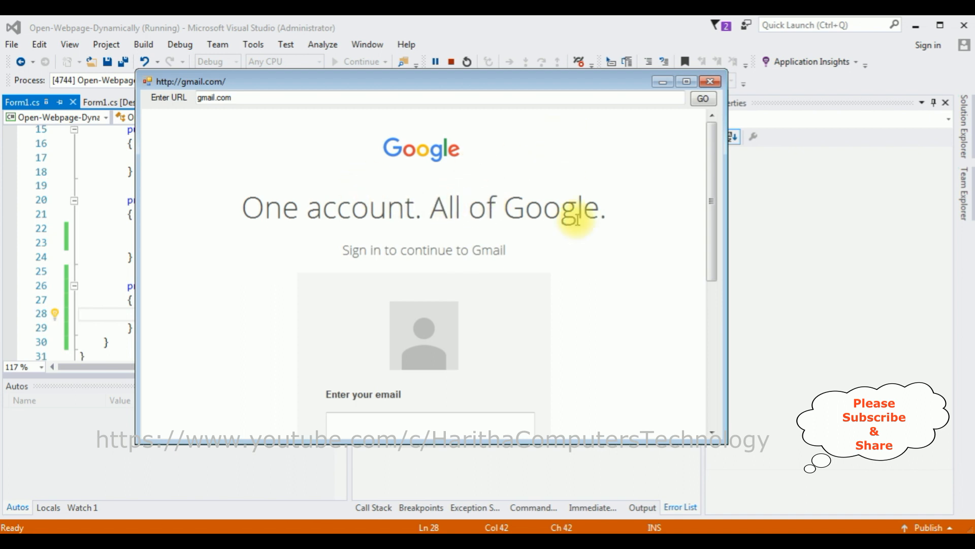
scroll(down, 3)
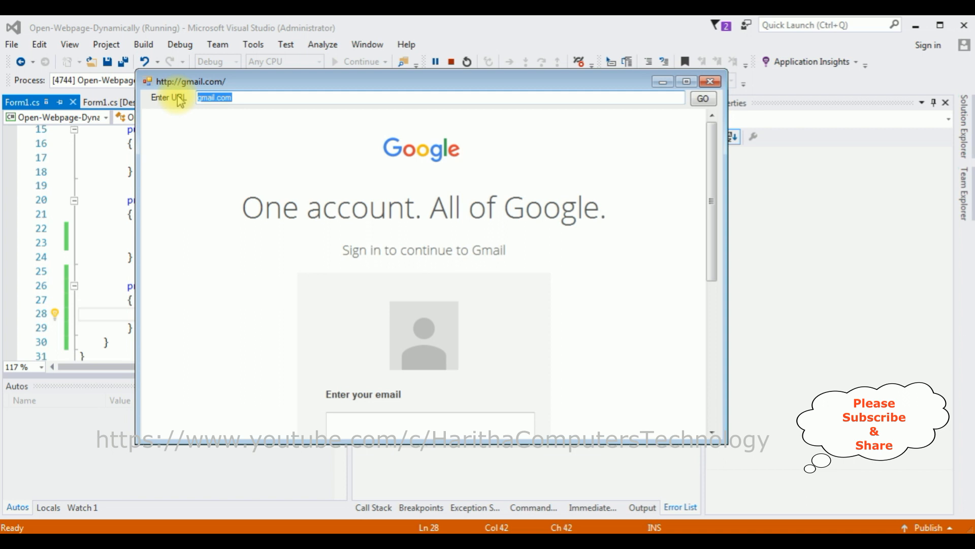
text(w)
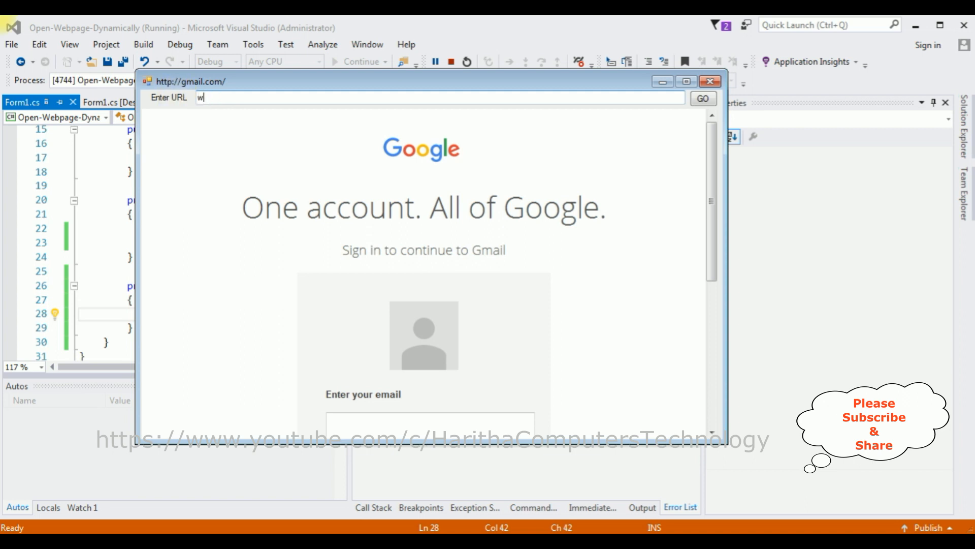
text(ww.yahoo.com)
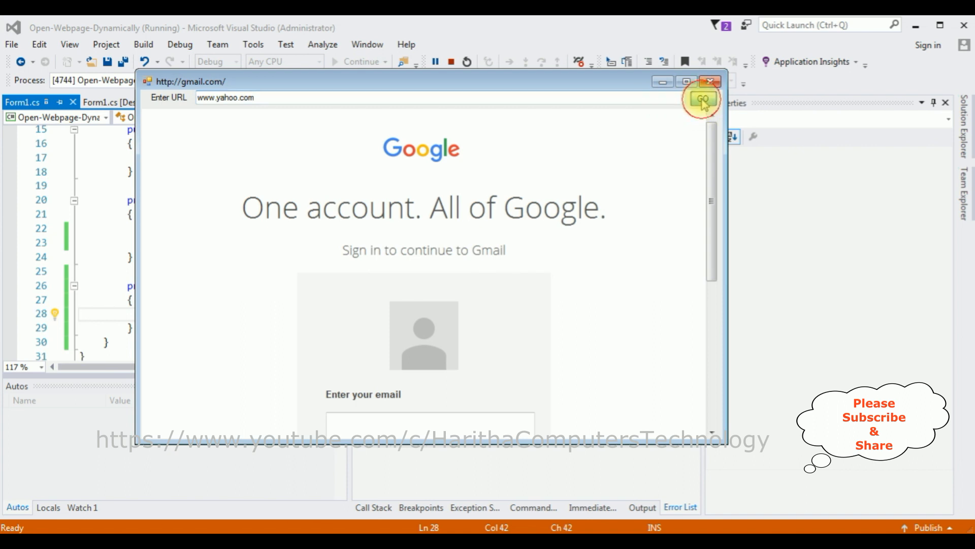
click(702, 99)
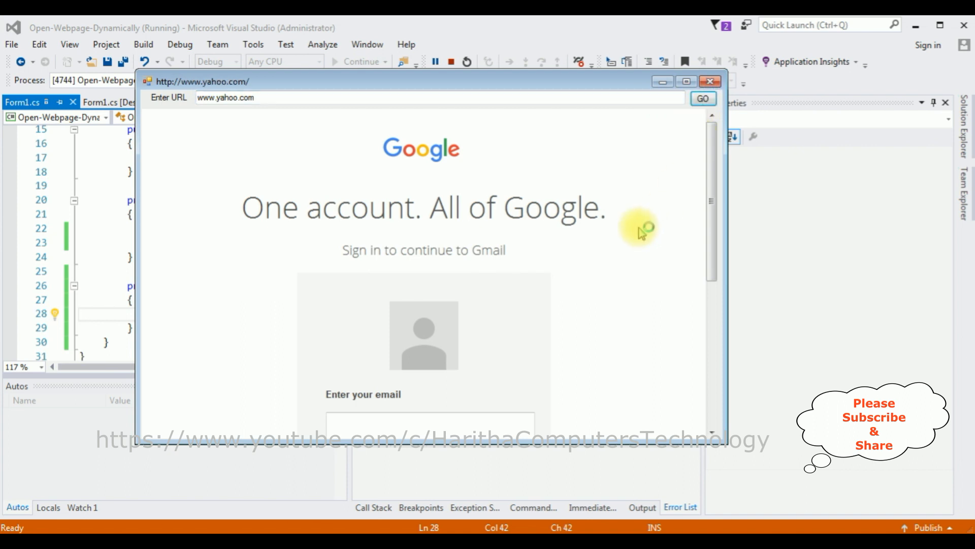
click(703, 98)
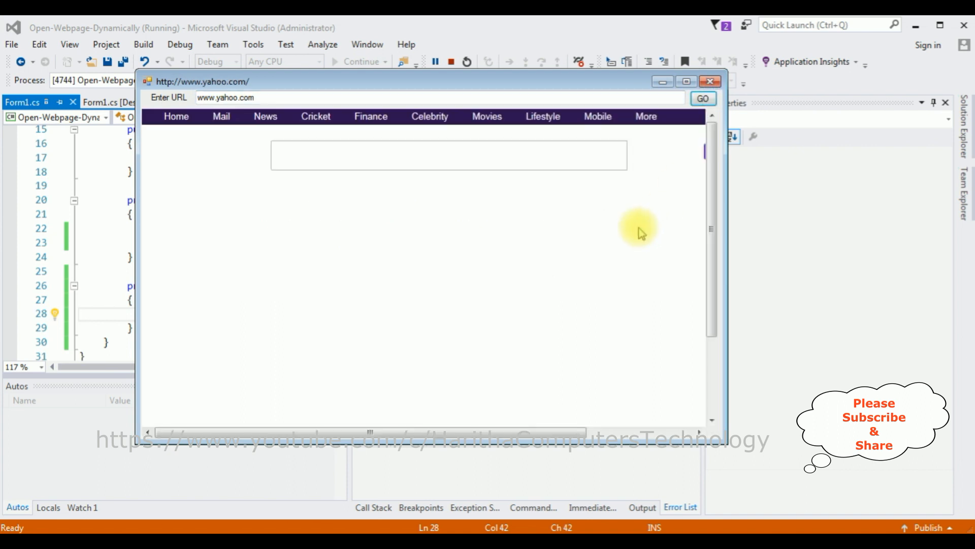
click(702, 98)
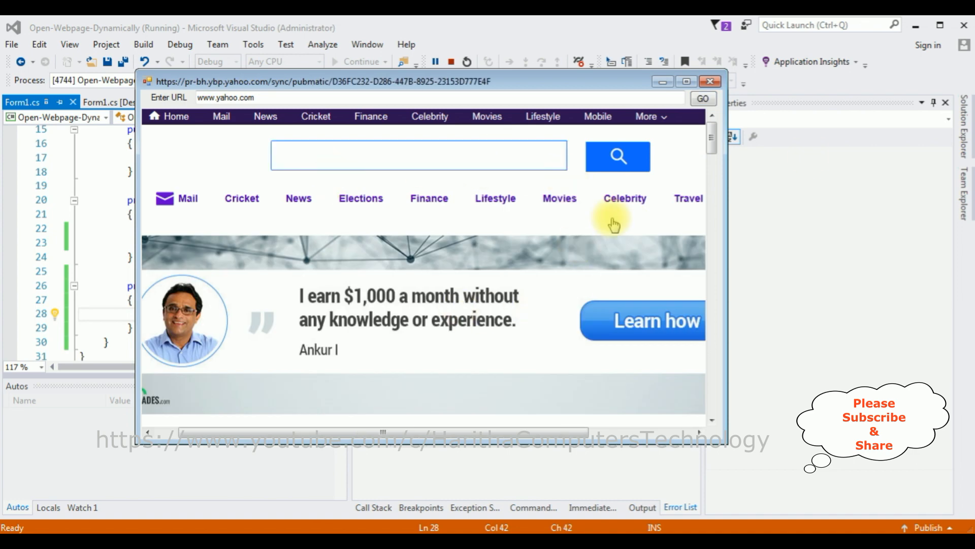